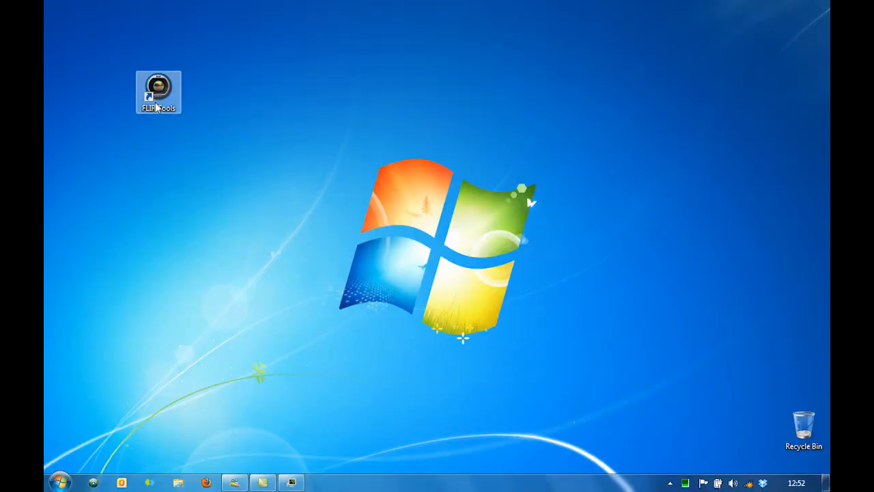
Launch FLIR Tools from its desktop shortcut and let the Library load.
double_click(158, 92)
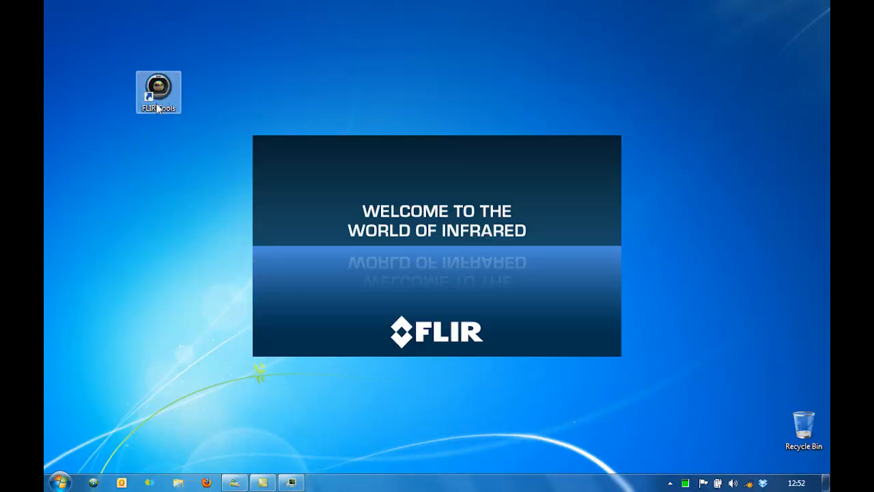
double_click(157, 92)
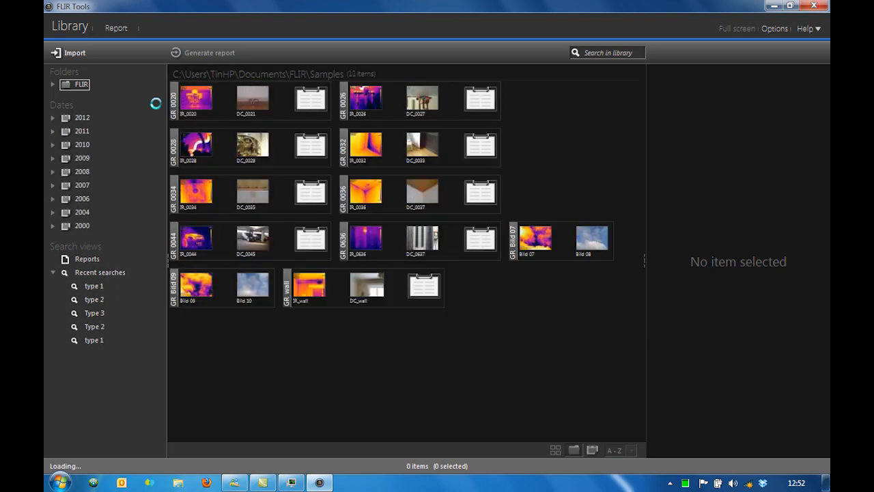
Choose the eight new images on the camera's SD card to import.
left_click(53, 84)
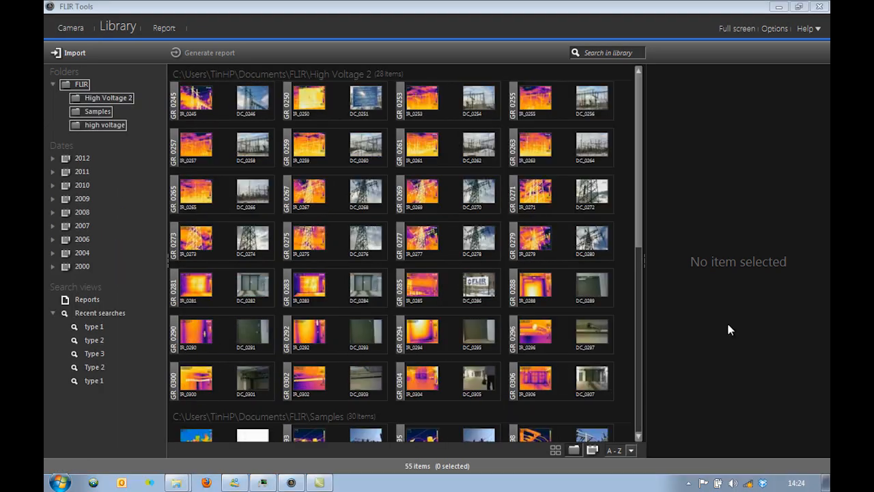
mouse_move(75, 53)
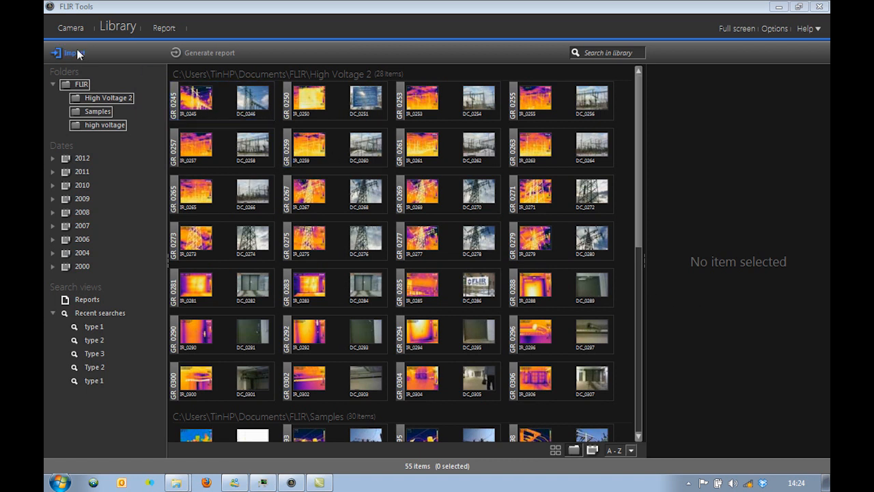
left_click(66, 53)
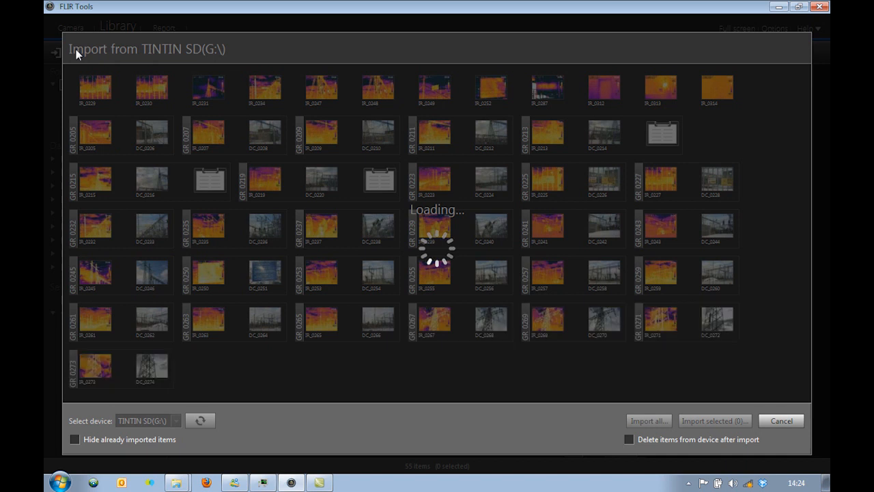
scroll("down", 3)
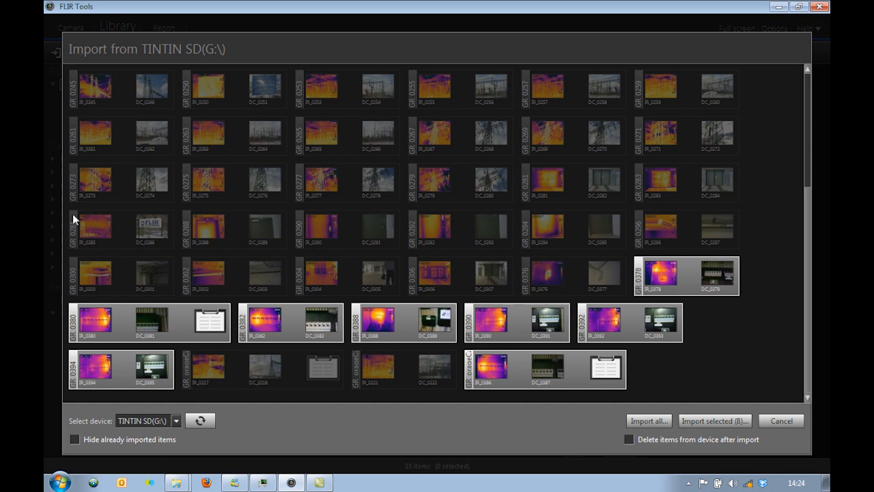
left_click(75, 439)
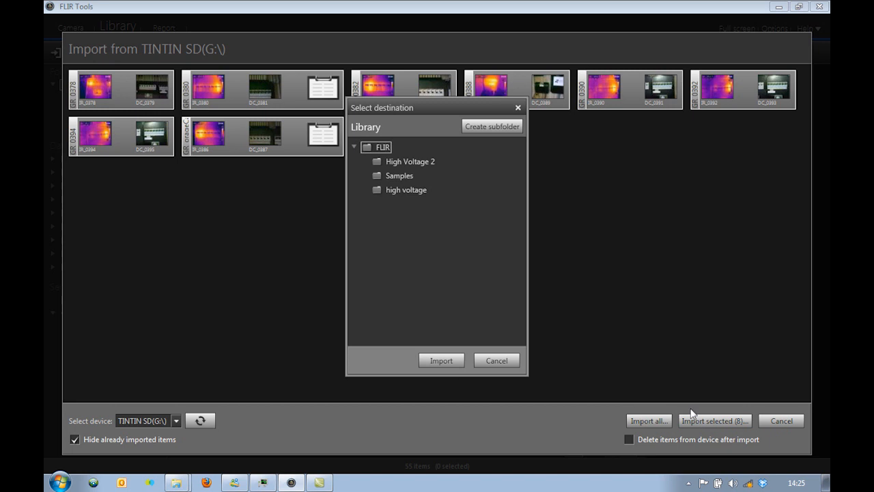
Create an 'Electrical Cabinet' subfolder and import the images into it.
left_click(492, 126)
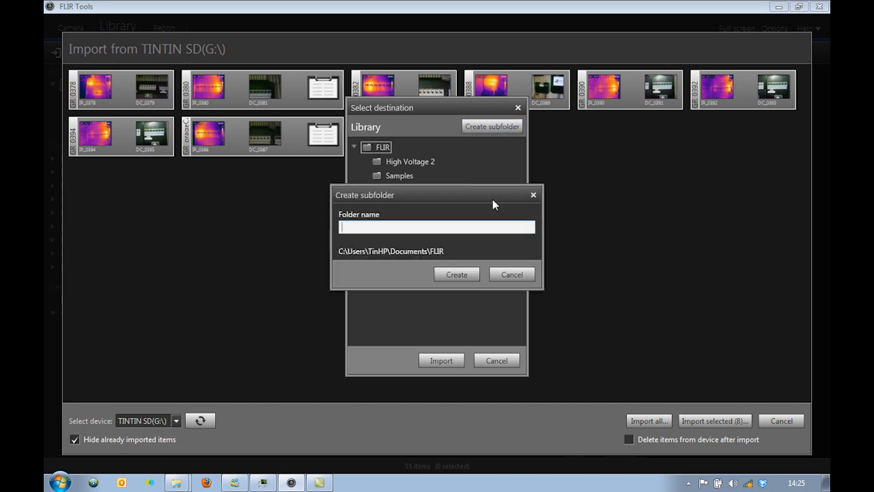
type("Electri")
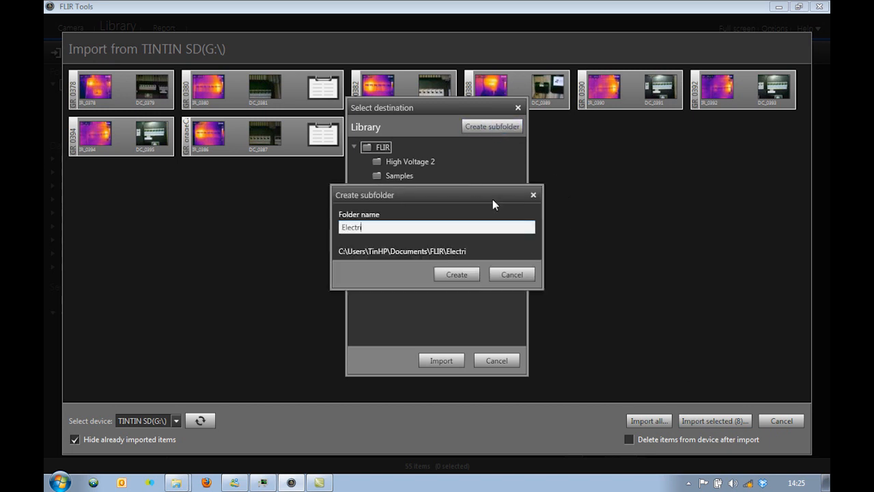
type("cal Cabinet")
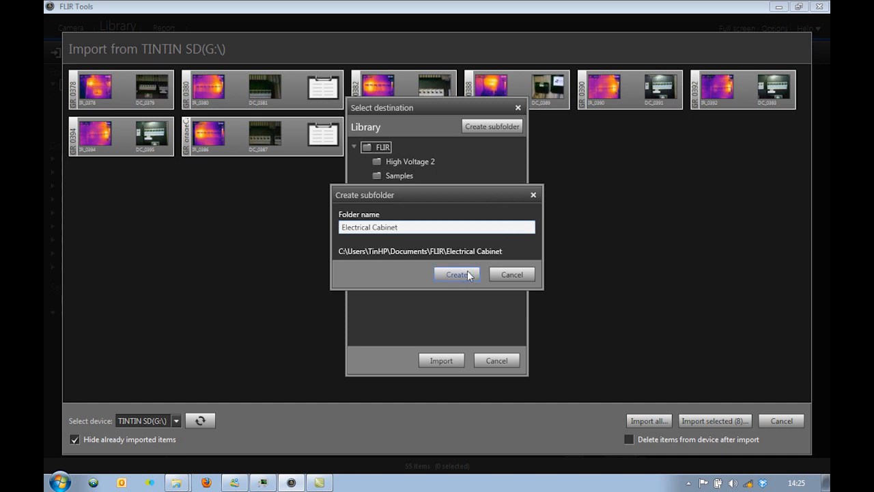
left_click(457, 274)
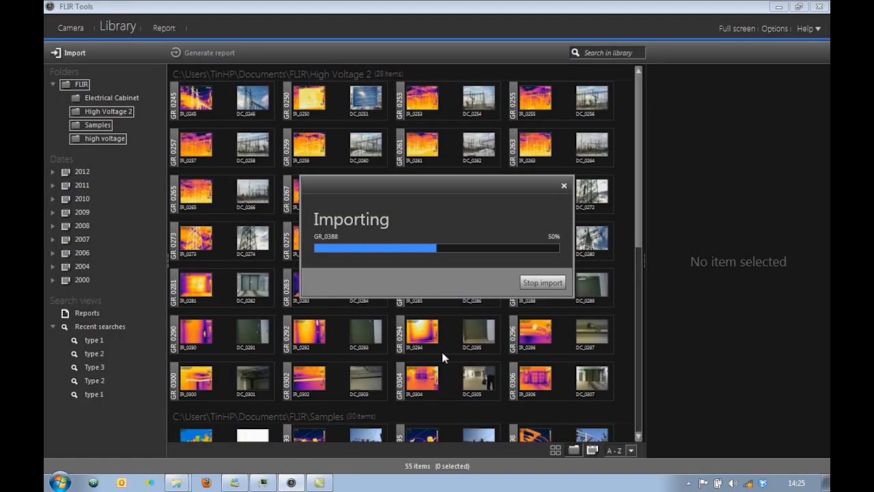
Open the Electrical Cabinet folder and preview IR_0390's measurements and parameters.
left_click(111, 98)
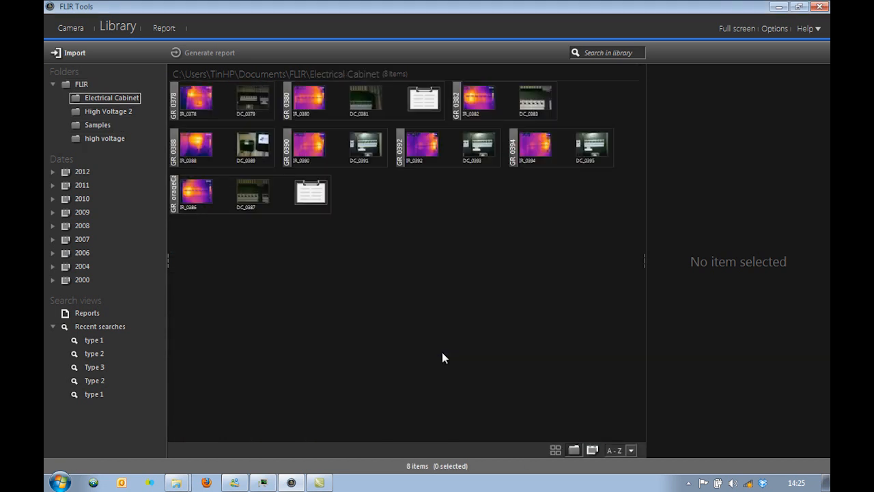
mouse_move(355, 210)
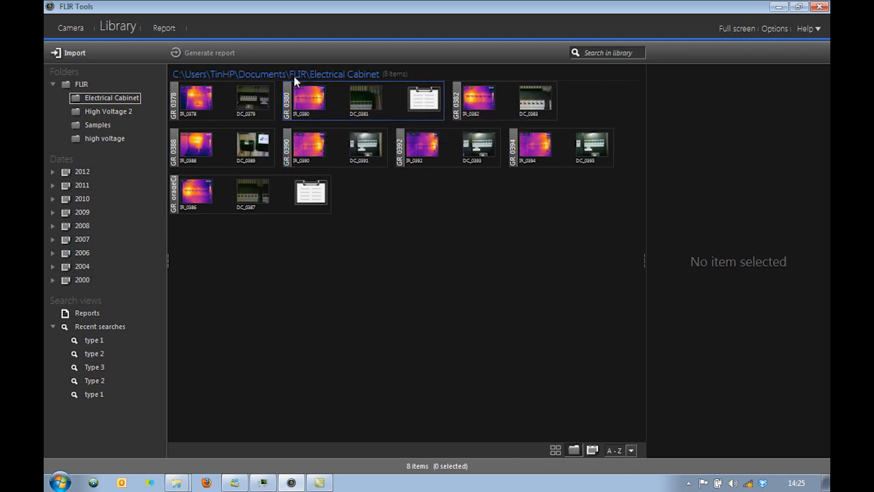
mouse_move(344, 114)
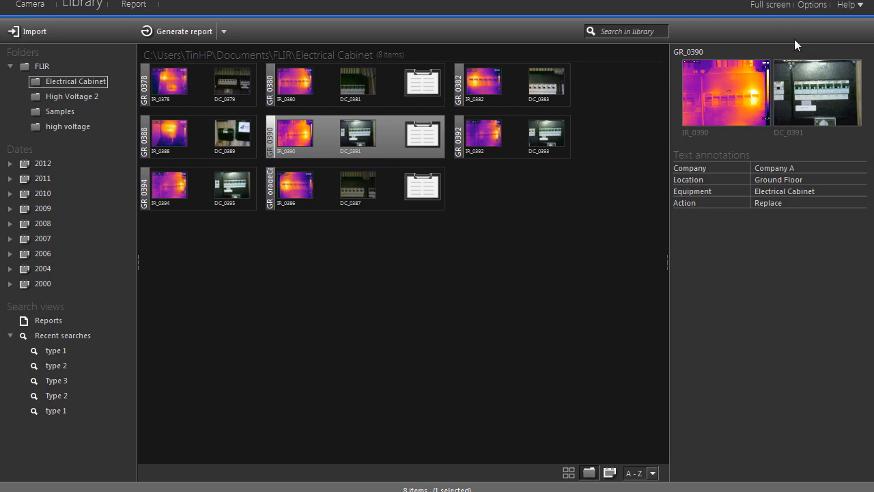
mouse_move(726, 259)
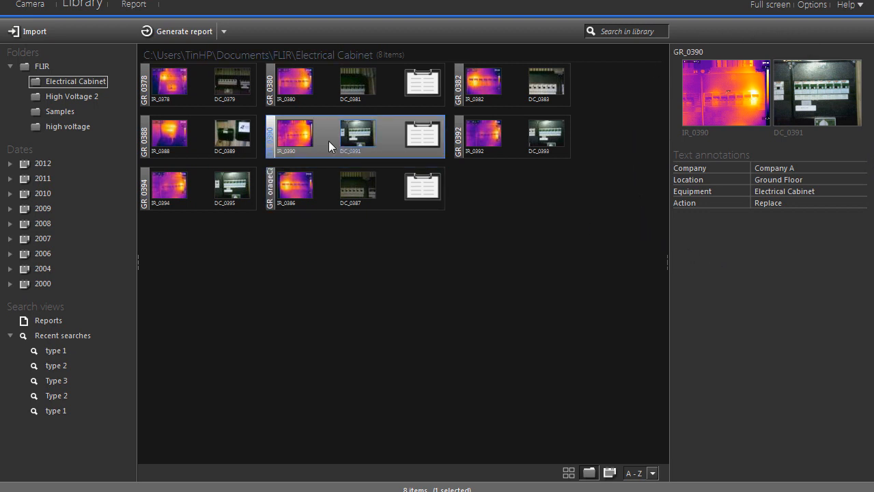
left_click(295, 133)
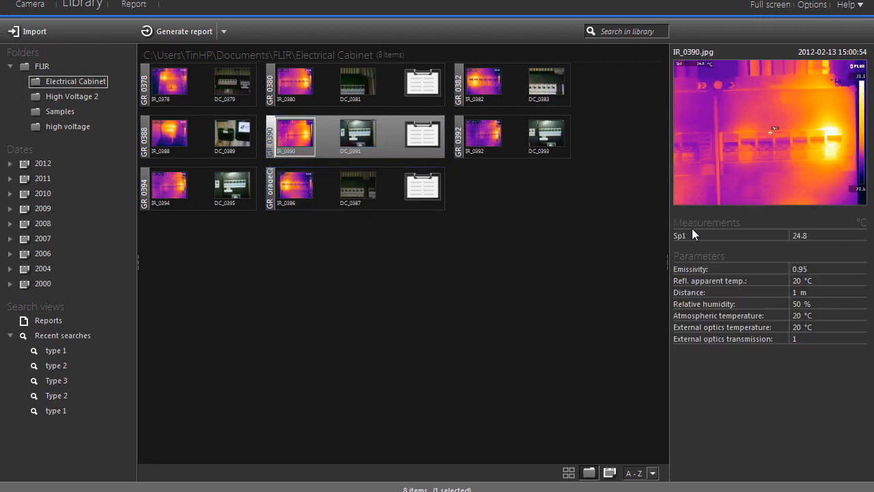
mouse_move(697, 189)
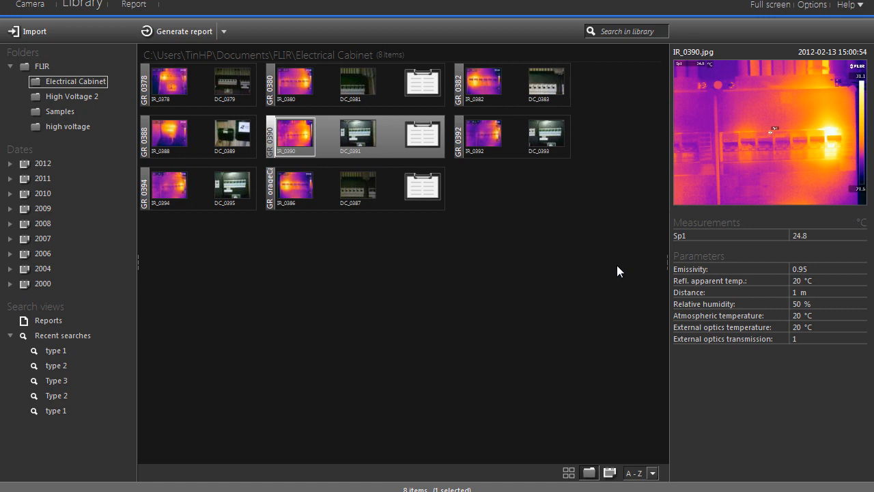
left_click(295, 135)
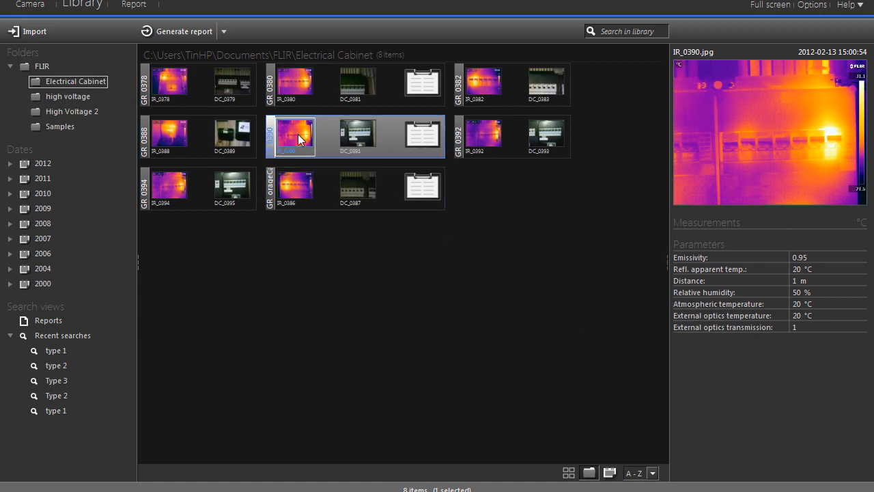
Open IR_0390 in the editor, place spot measurements, and add an Sp1–Sp2 difference.
double_click(295, 137)
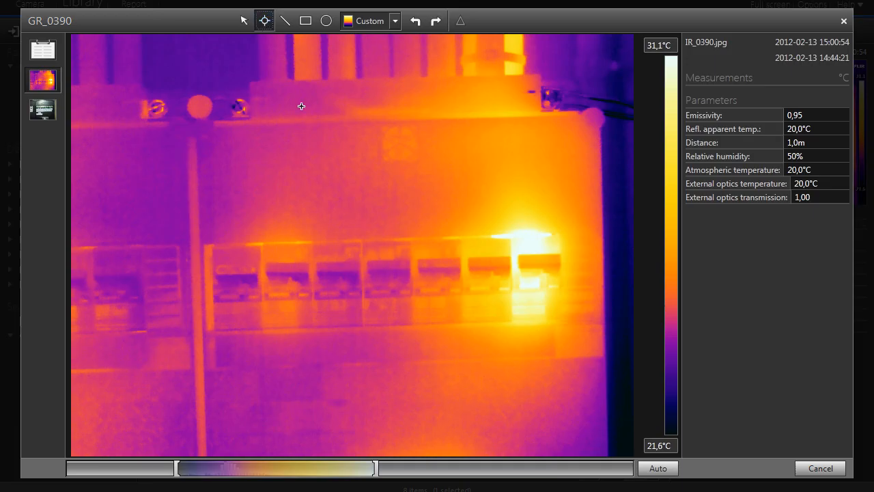
left_click(336, 273)
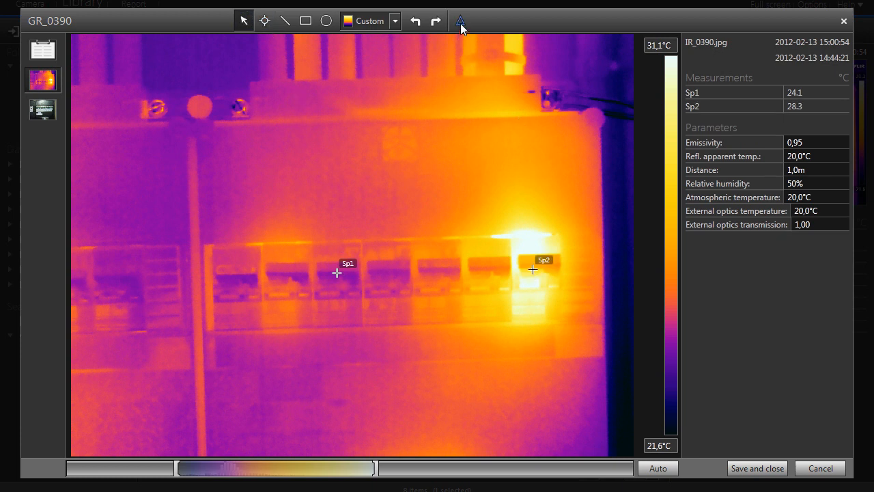
left_click(459, 20)
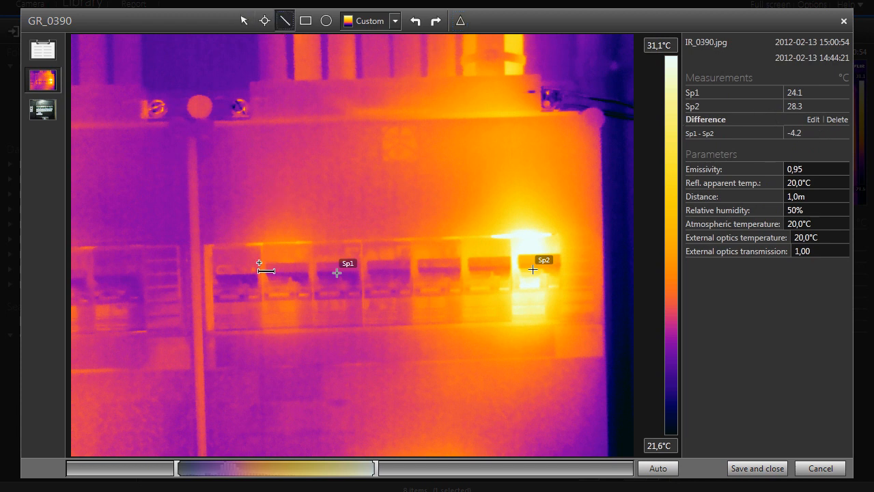
Draw a line across the breaker row and area Ar1 around the hot breakers.
left_click_drag(220, 314, 572, 308)
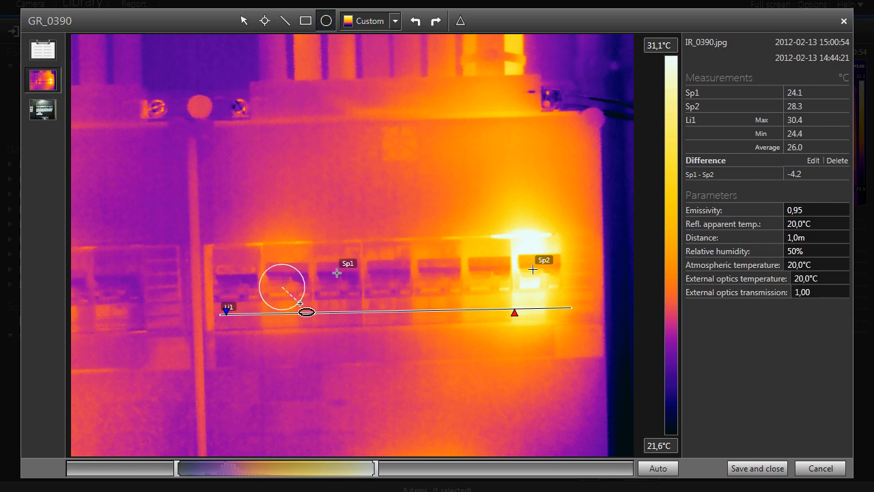
left_click(306, 20)
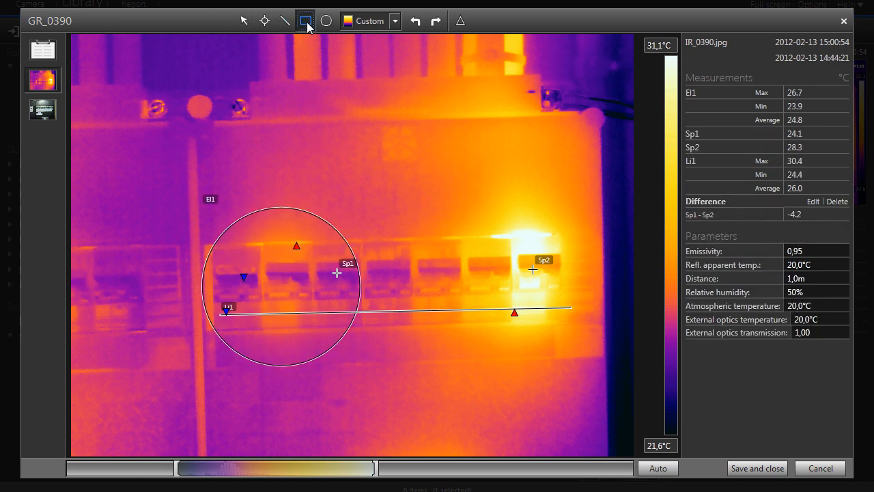
left_click_drag(394, 217, 588, 348)
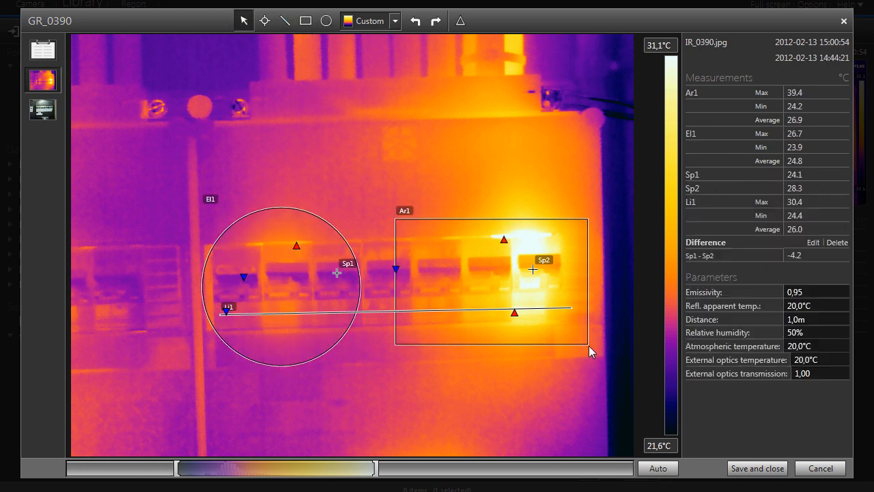
mouse_move(790, 266)
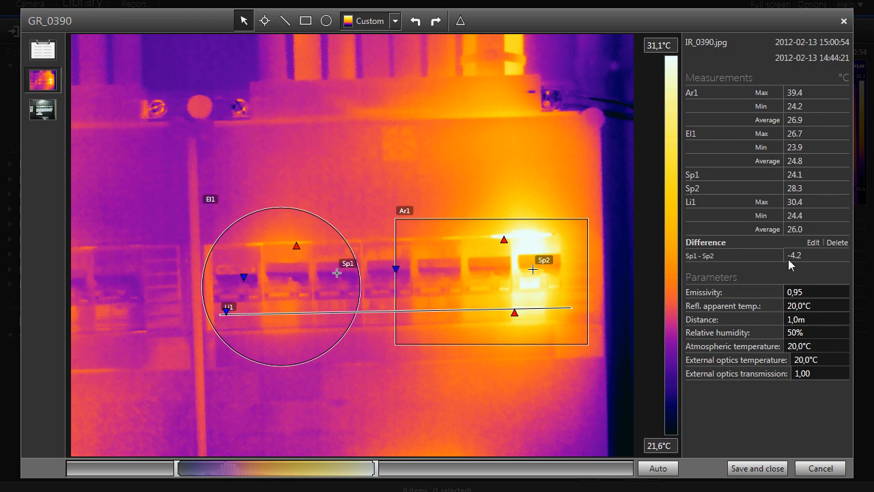
mouse_move(758, 440)
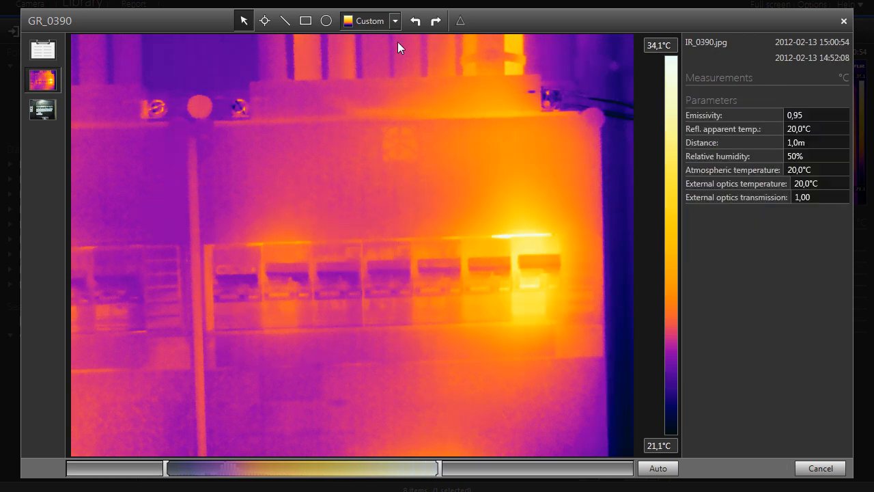
Apply the Iron palette to GR_0390 and close the image editor.
left_click(395, 20)
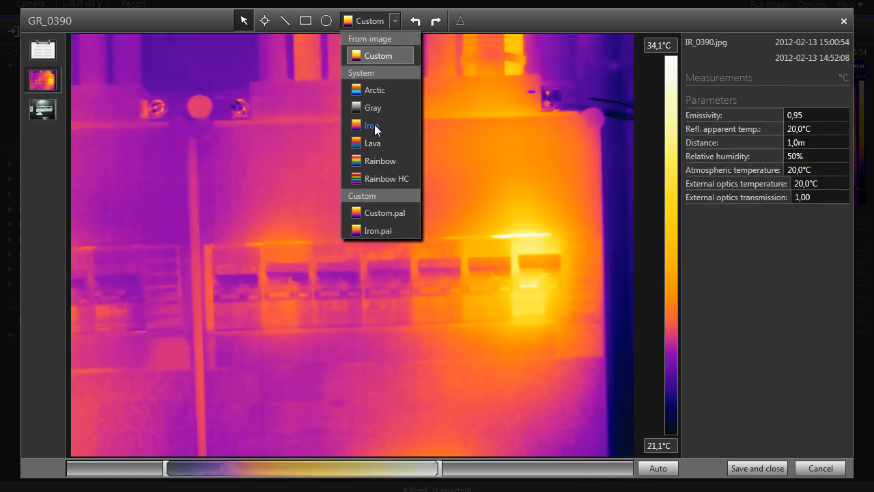
left_click(372, 125)
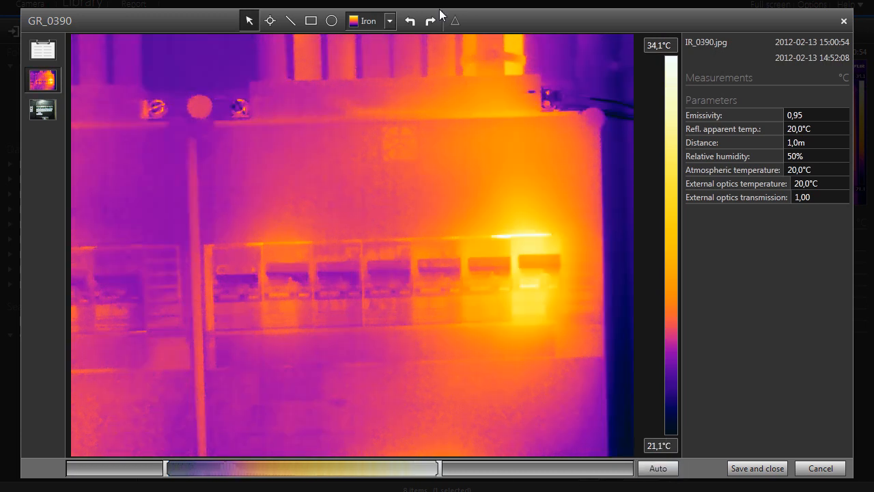
left_click(430, 20)
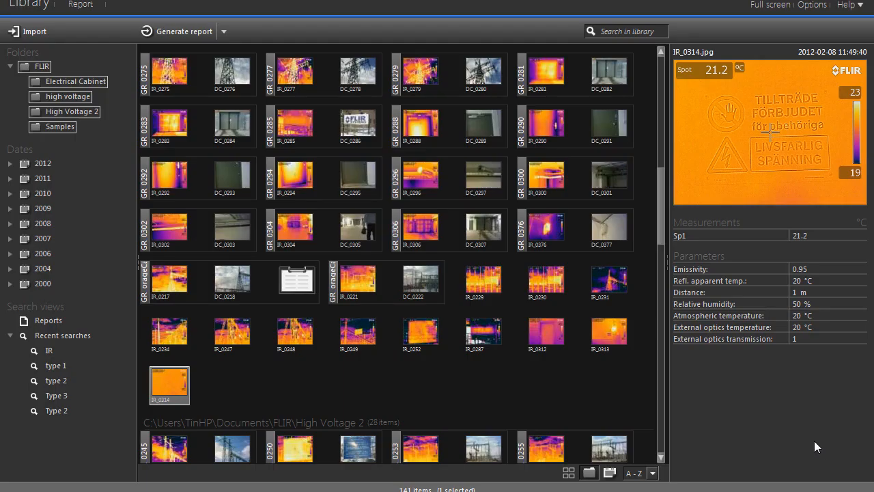
Select IR_0229 through IR_0314 and create a 2x4 image sheet report.
left_click(483, 282)
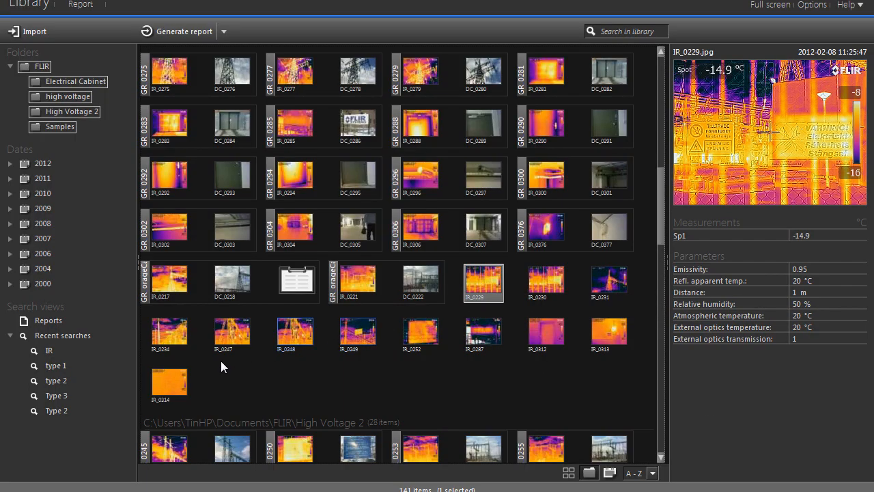
left_click(169, 384)
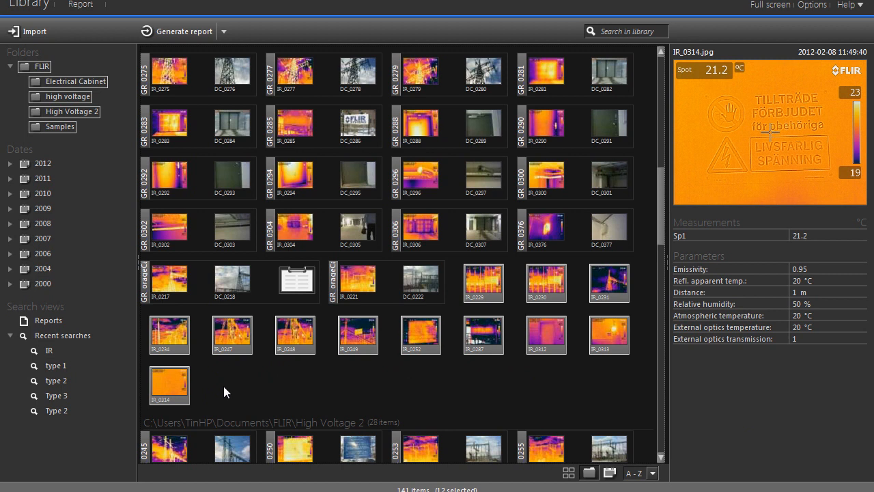
left_click(224, 32)
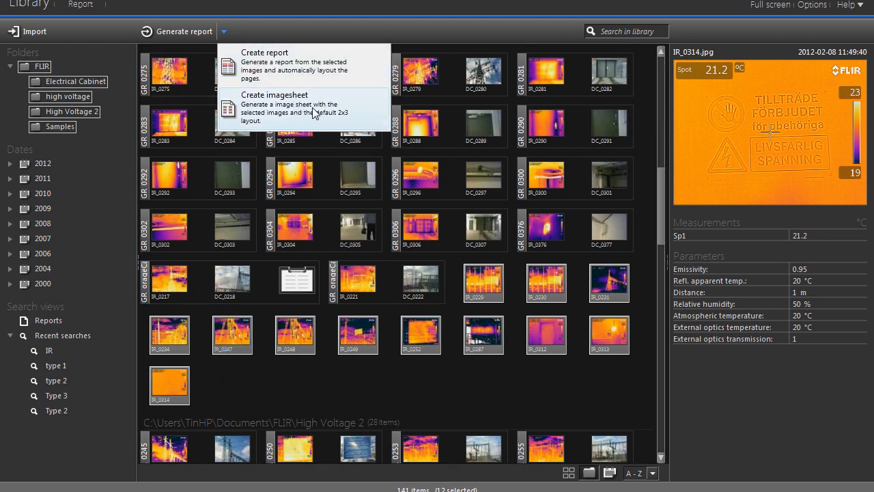
left_click(264, 61)
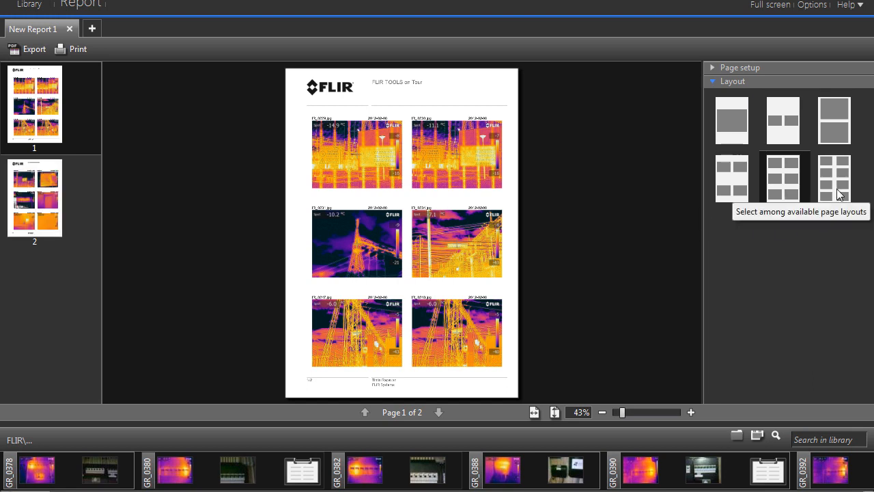
left_click(834, 179)
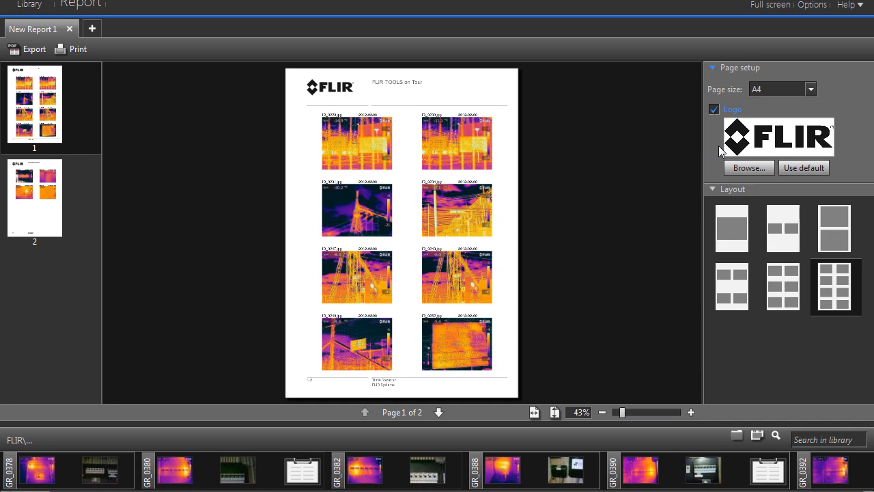
left_click(29, 5)
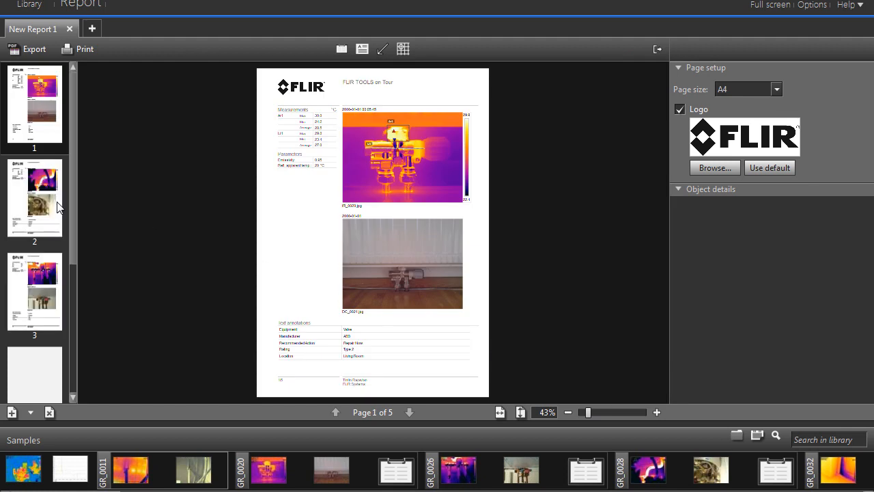
Review report page 2 zoomed in, then fit the page height in view.
left_click(409, 412)
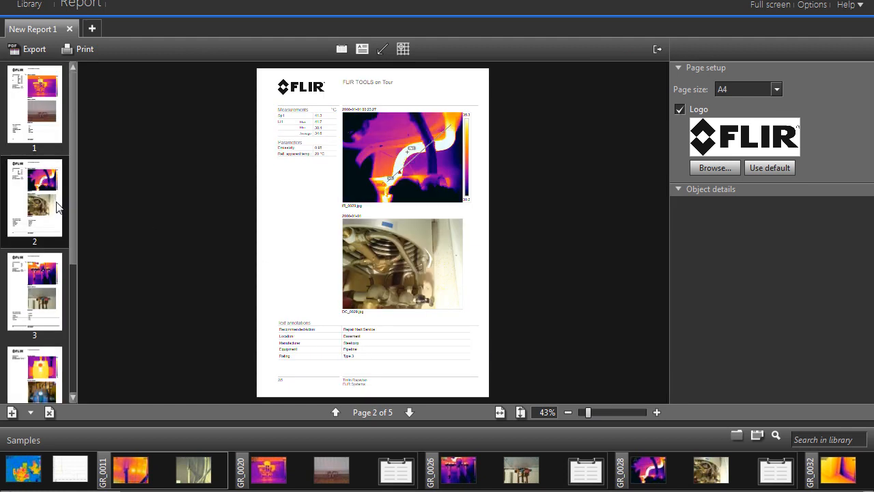
left_click(656, 412)
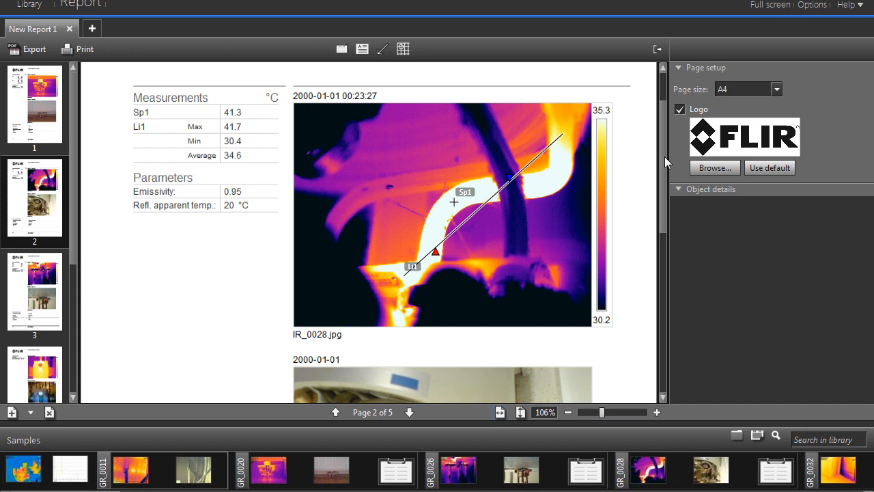
scroll("down", 3)
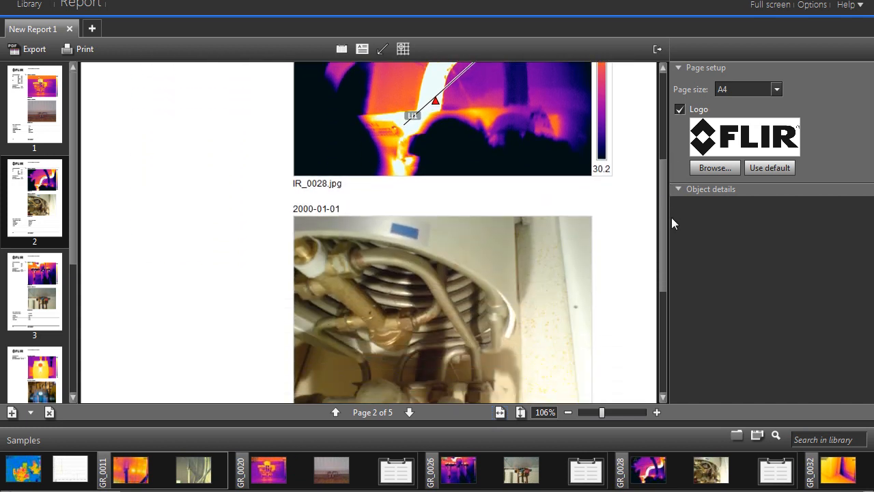
scroll("down", 3)
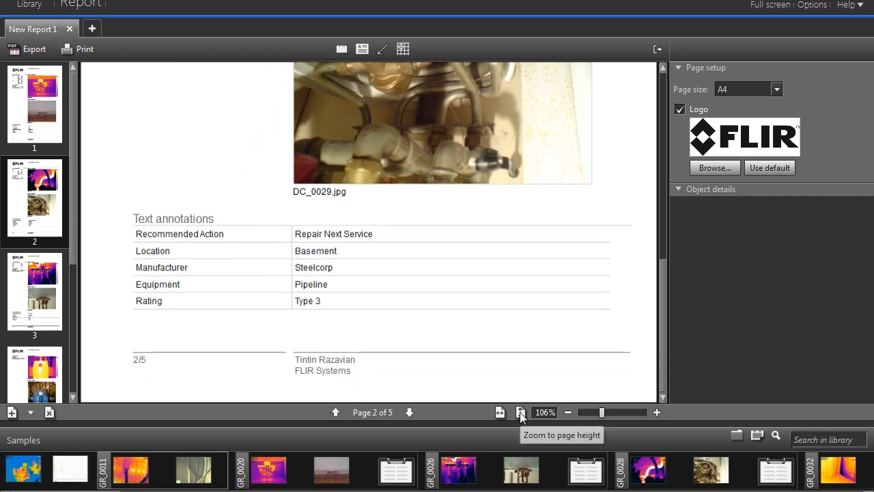
left_click(520, 412)
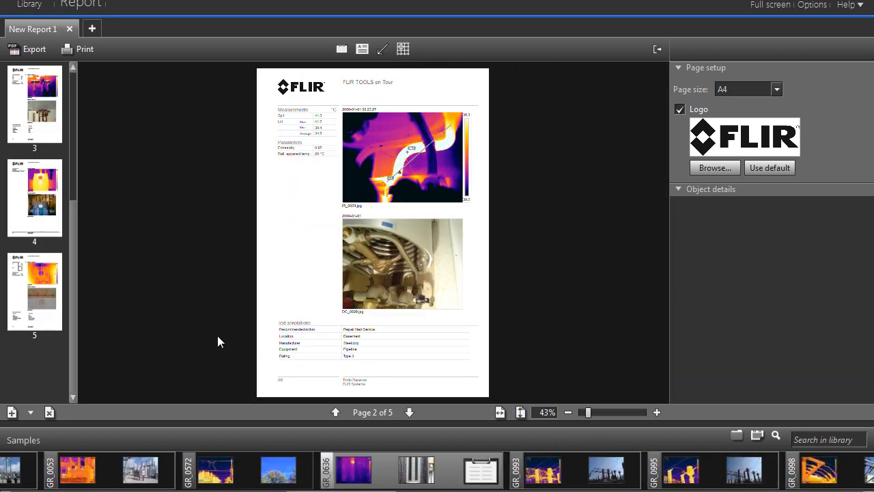
Add a page after page 5 using the IR/DC side-by-side template.
left_click(34, 290)
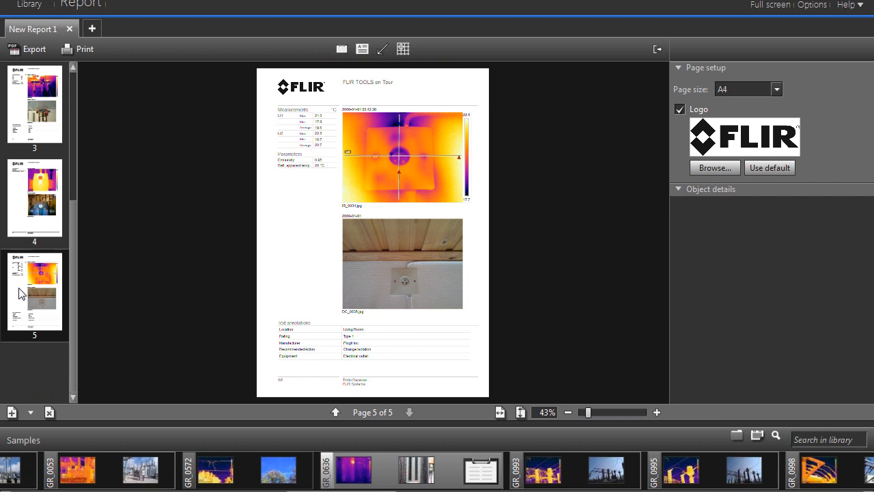
left_click(30, 412)
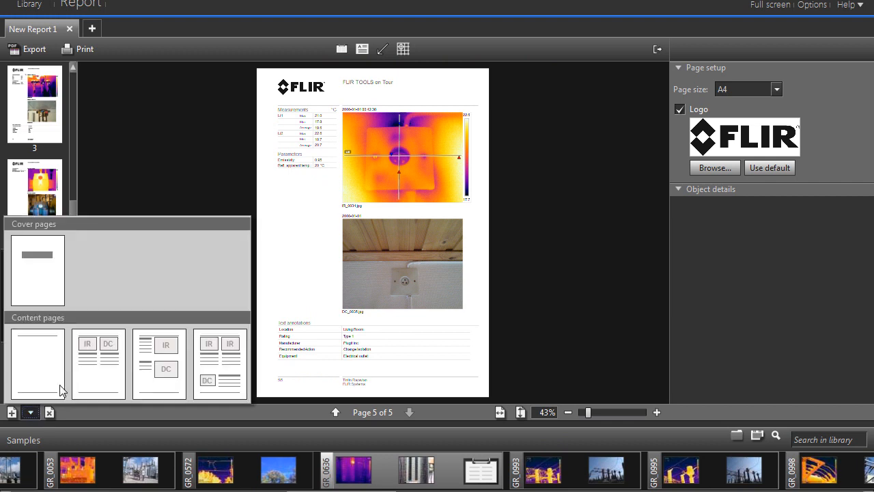
left_click(97, 363)
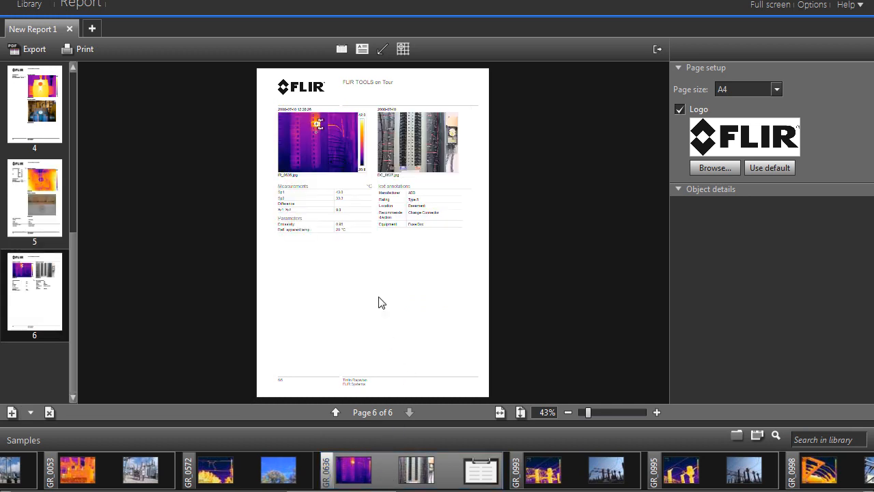
Zoom in to check page 6, then generate the four-page New Report 5.
left_click(657, 411)
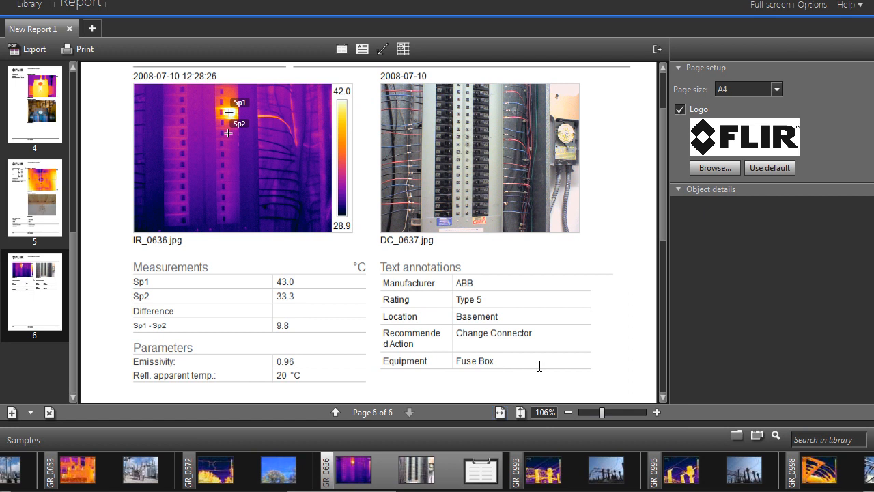
scroll("up", 3)
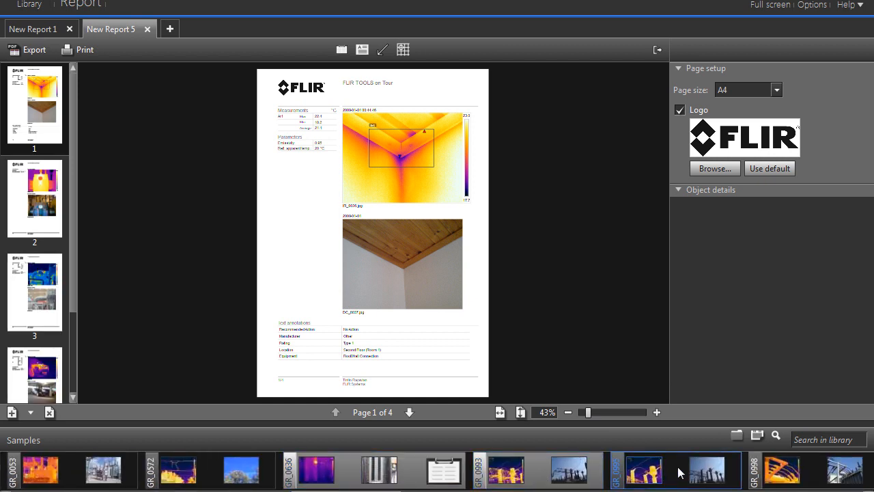
left_click(169, 28)
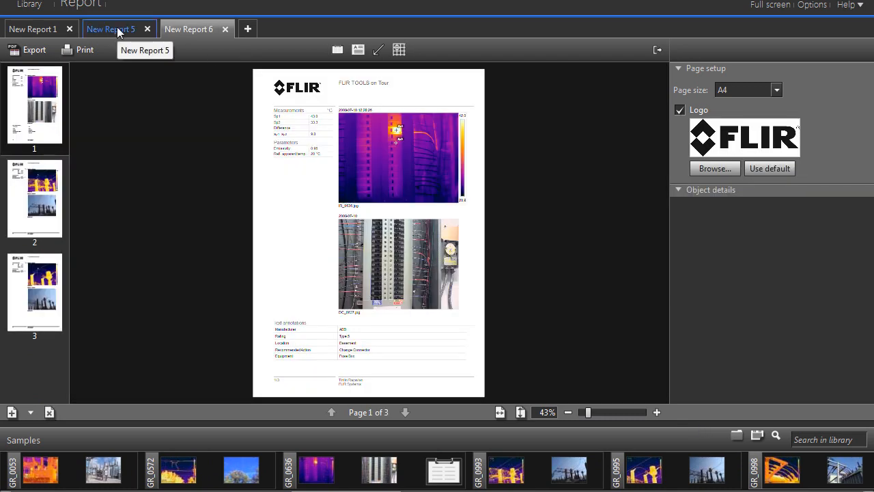
Switch back to the New Report 5 tab.
left_click(33, 29)
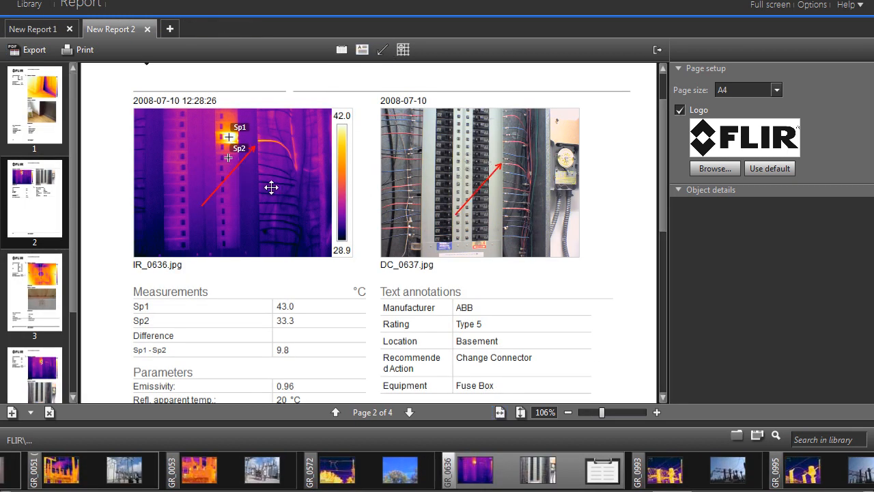
left_click(817, 205)
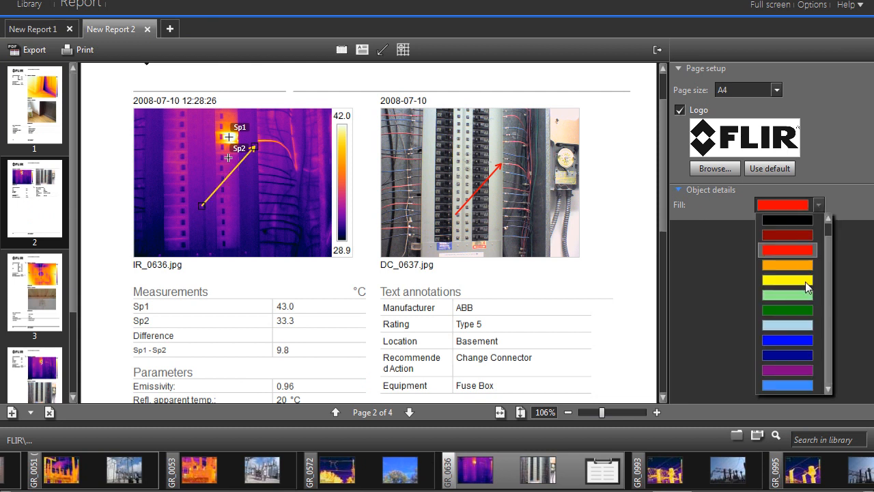
left_click(786, 234)
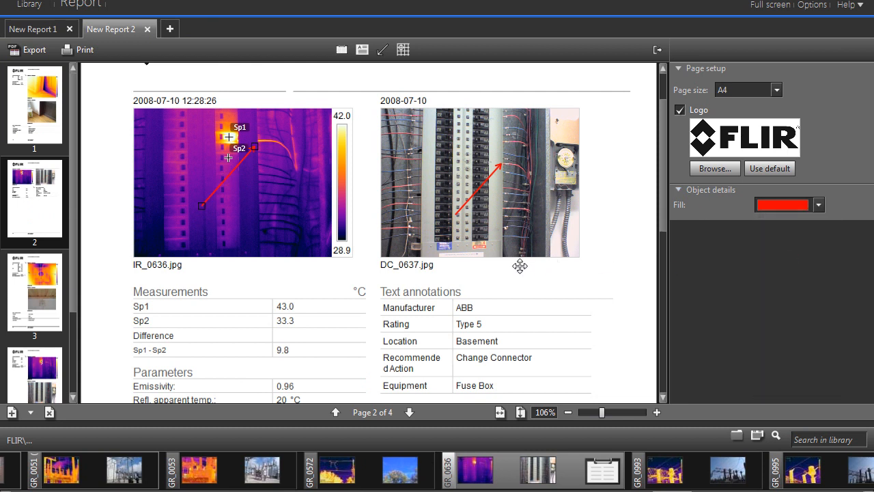
double_click(242, 182)
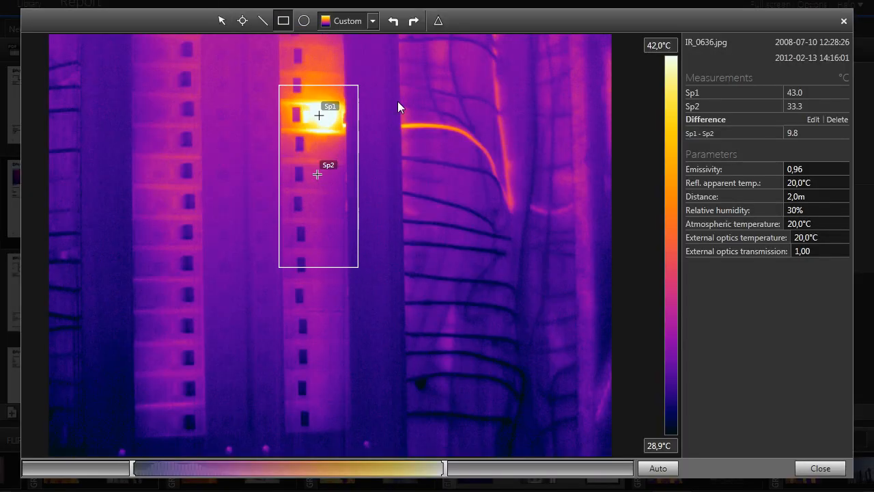
Apply the blue-to-red Lava palette to the cabinet image and return to the report.
left_click(371, 21)
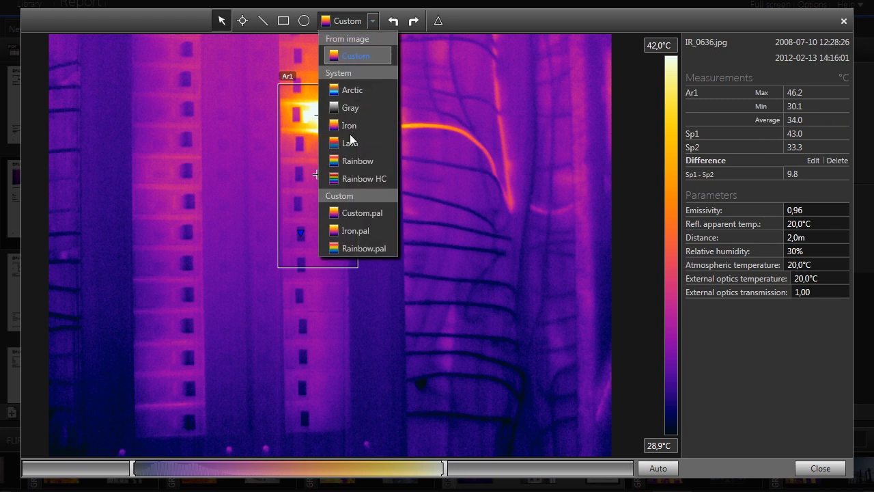
left_click(350, 143)
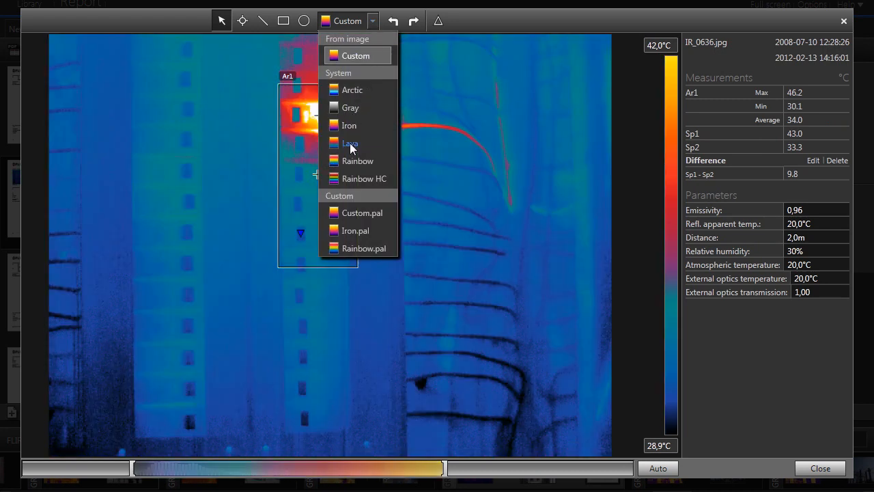
left_click(349, 142)
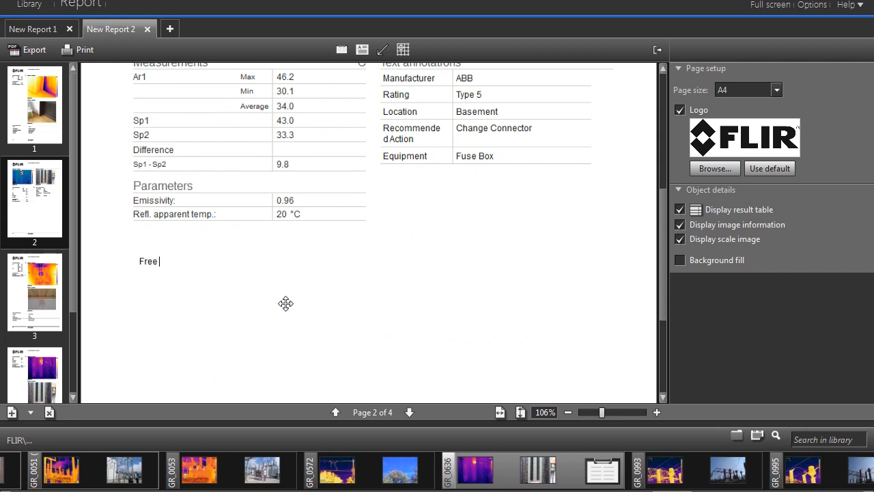
Type 'Free text can be added to the report' on page 2 and make it size 22 bold.
type("text can be")
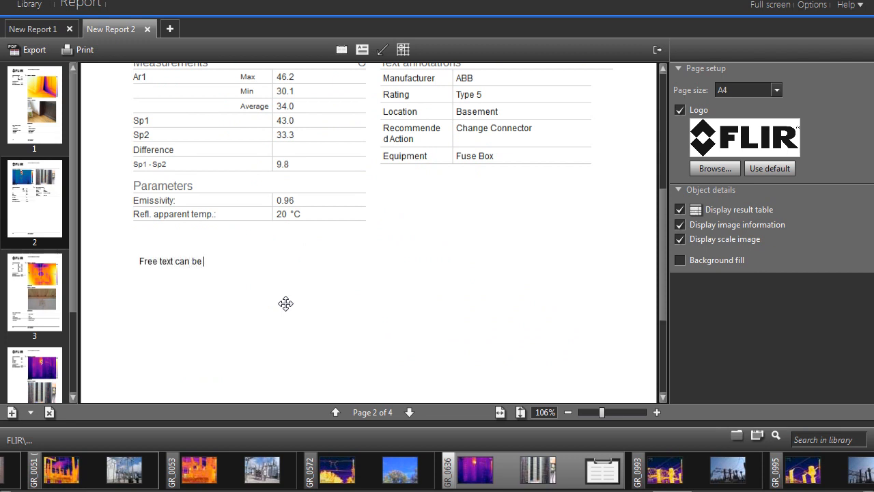
type("added to the report")
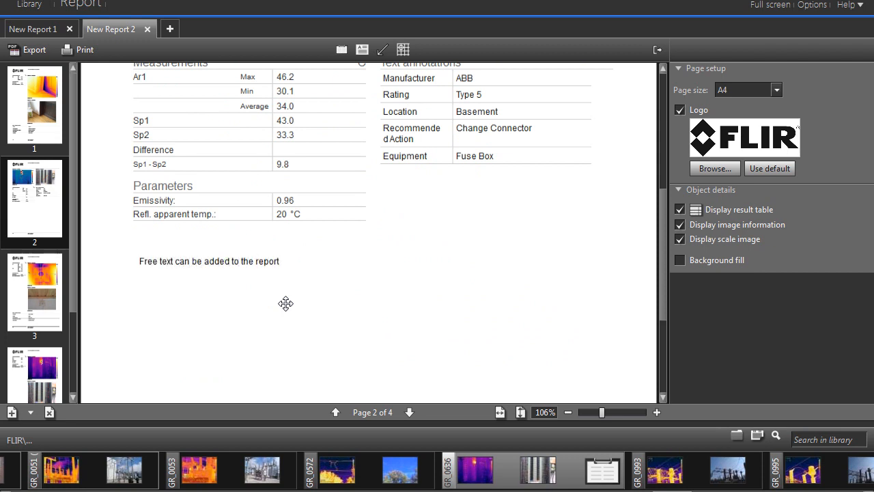
left_click(209, 261)
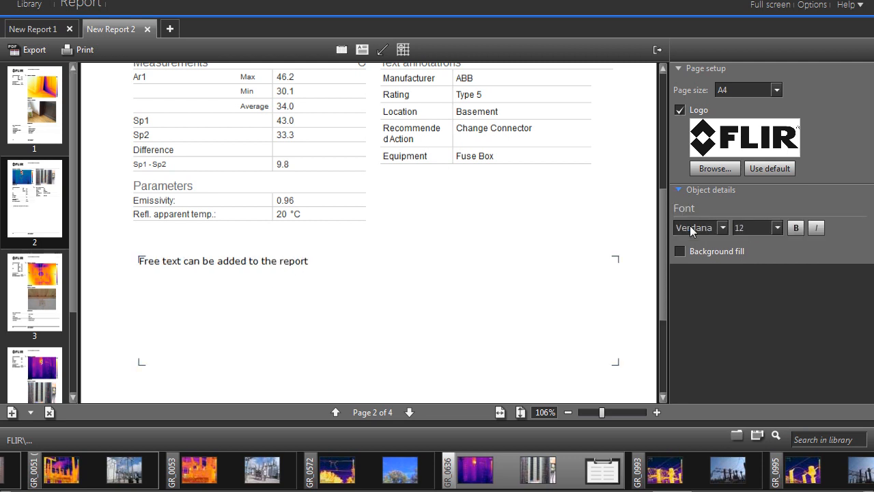
left_click(796, 227)
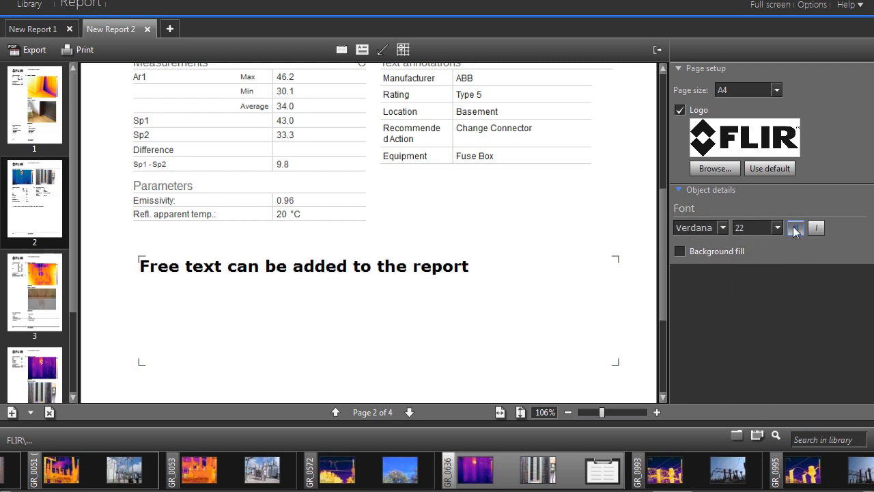
left_click(169, 28)
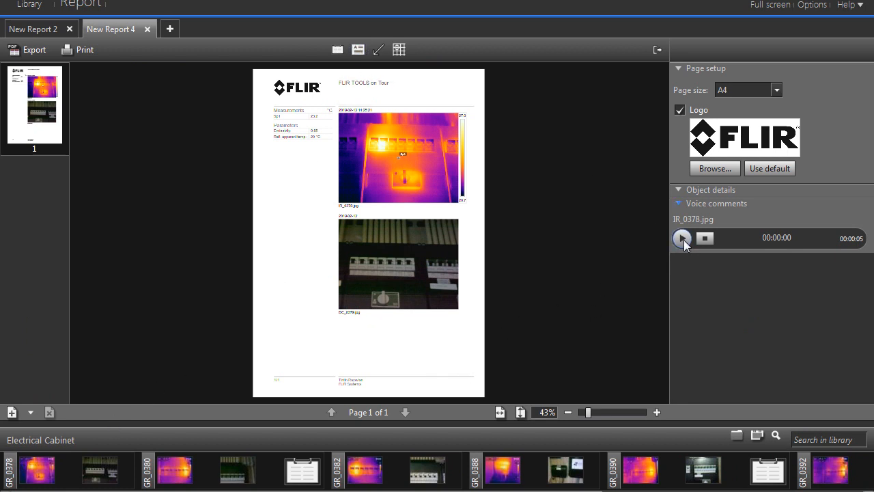
Play IR_0378's voice comment, add a note below the photo, and browse for a logo.
left_click(683, 238)
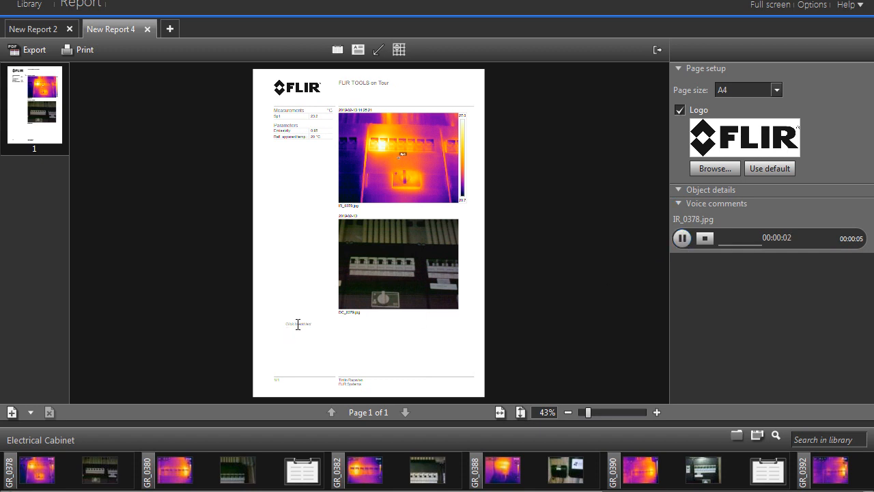
left_click(681, 238)
type("Free text added after listening to the voice comment")
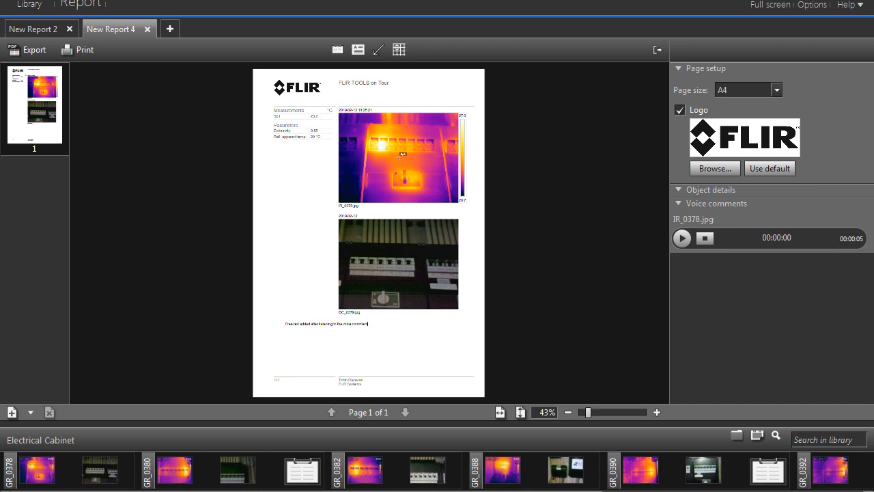
left_click(714, 168)
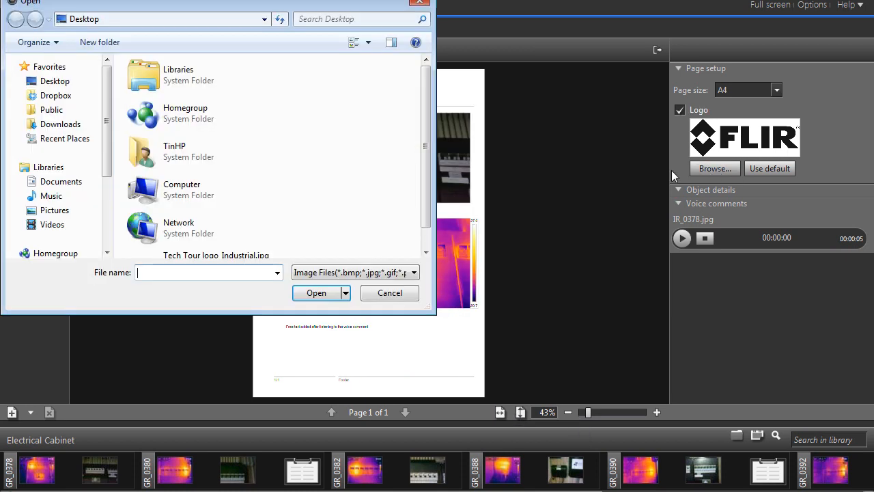
Load the Tech Tour logo file and type 'Write your header' in the report header.
left_click(316, 292)
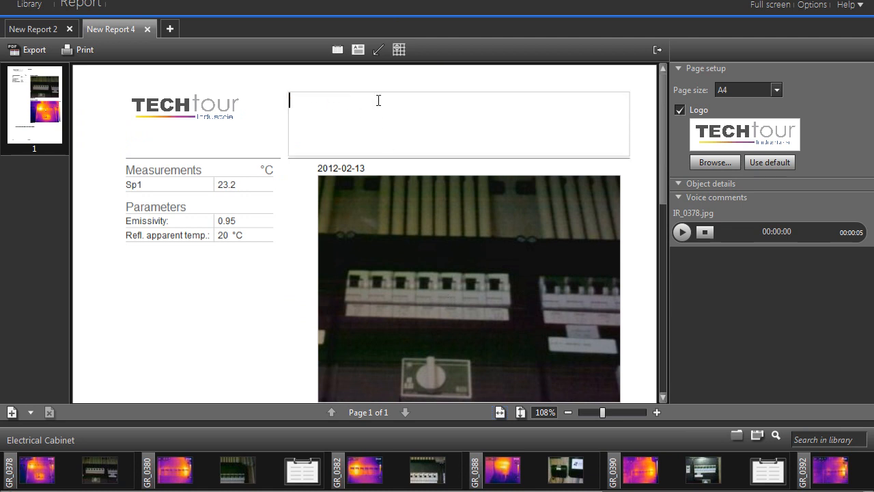
type("Write your header")
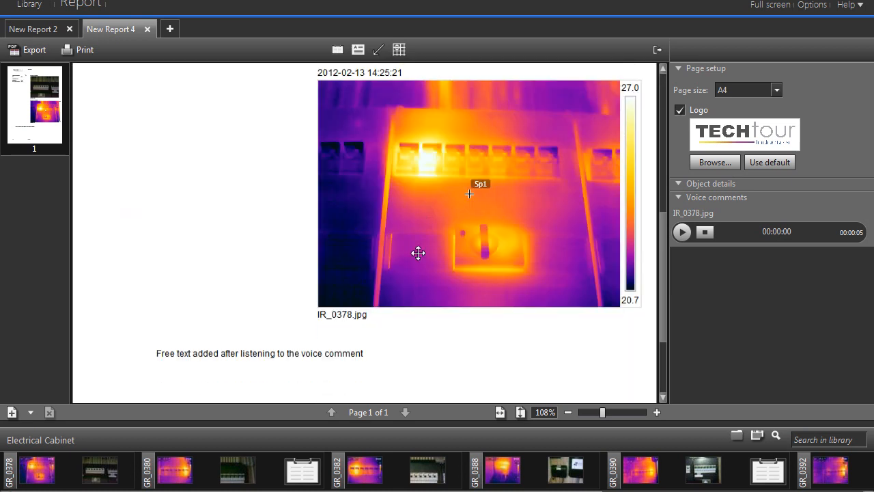
scroll("down", 3)
type("Write your foote")
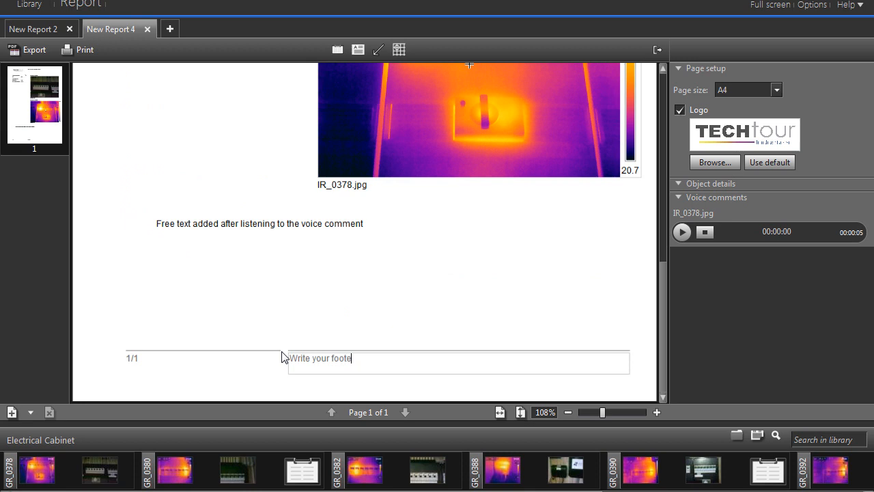
Using the layout grid, move the visual photo below the thermal image.
left_click(259, 224)
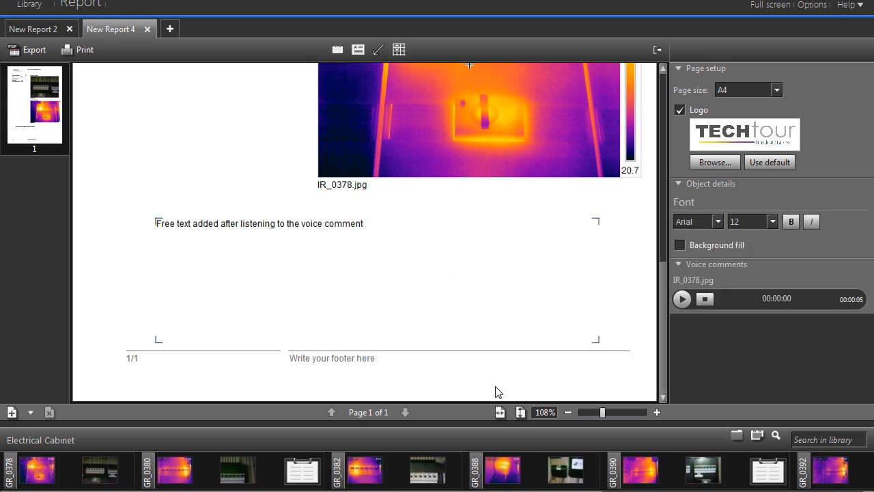
left_click(398, 49)
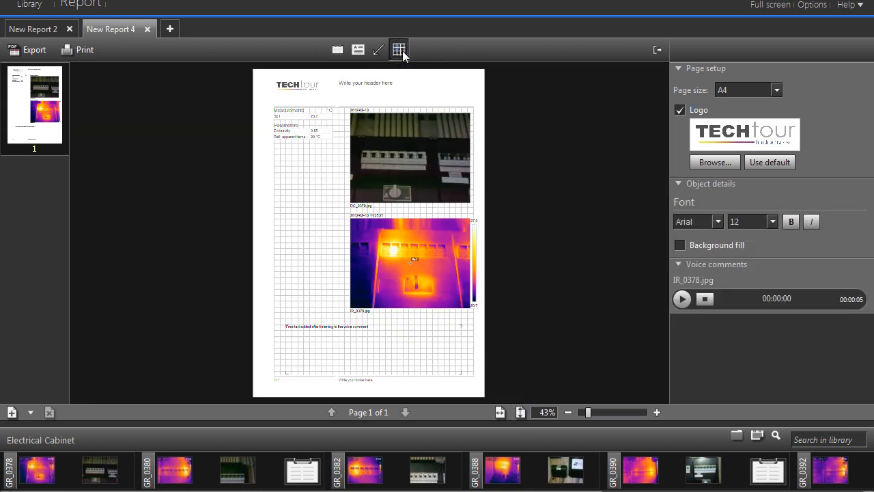
left_click(398, 49)
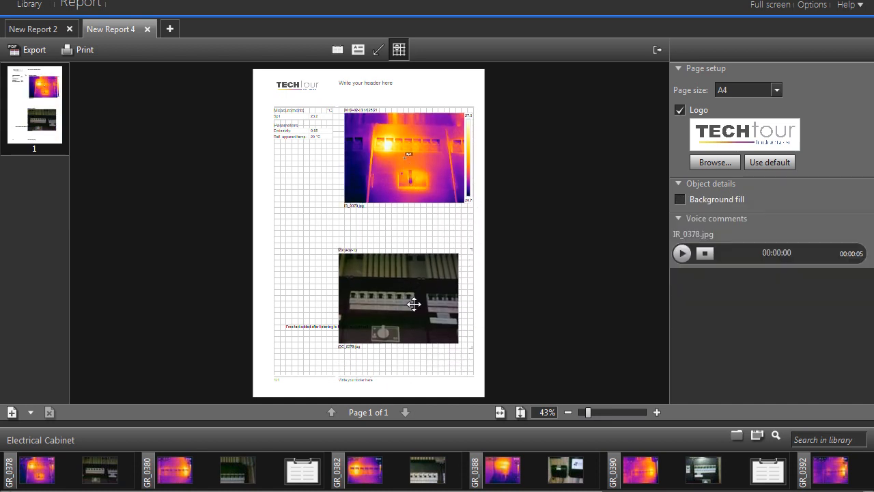
left_click_drag(415, 304, 406, 269)
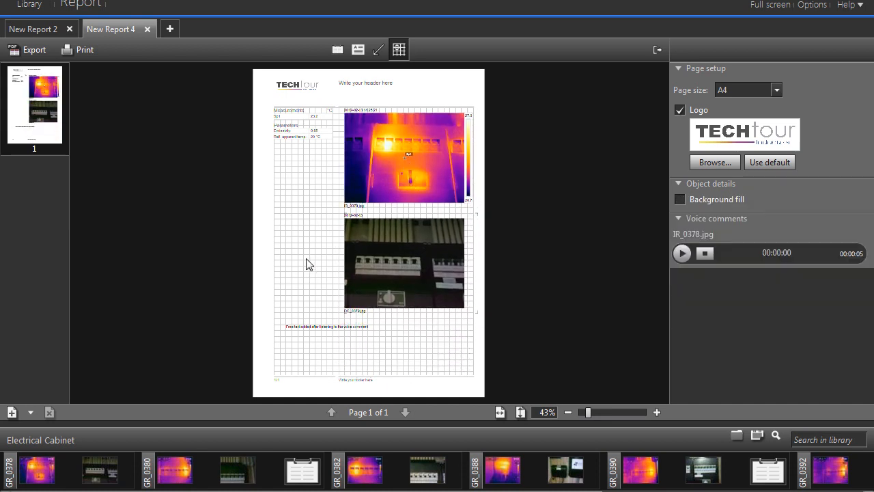
left_click(398, 49)
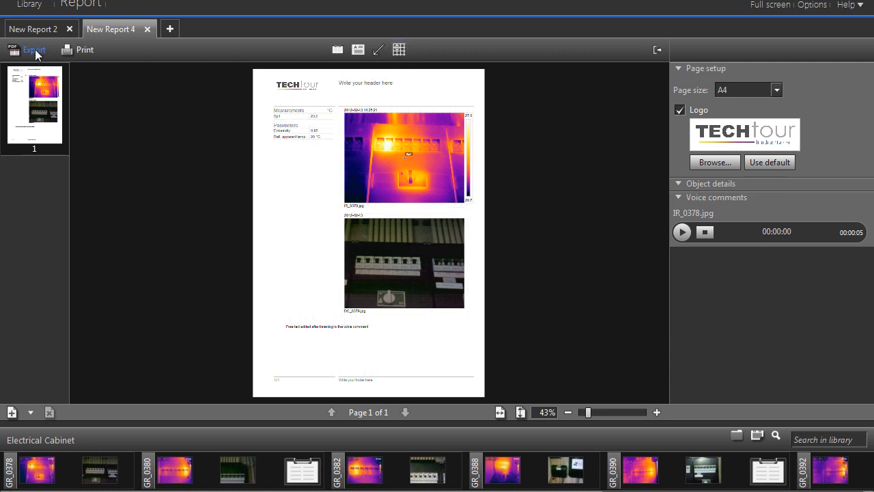
Export the report as a PDF named Techtour into the Electrical Cabinet folder.
left_click(34, 49)
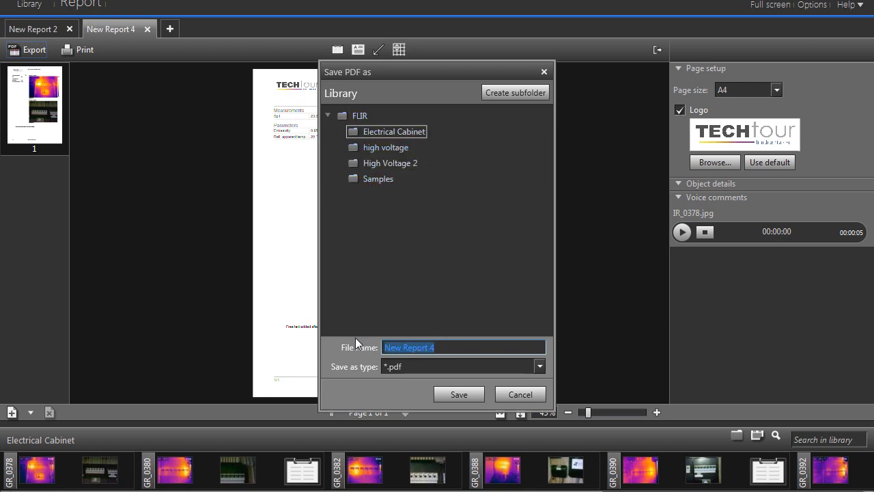
type("Techtour")
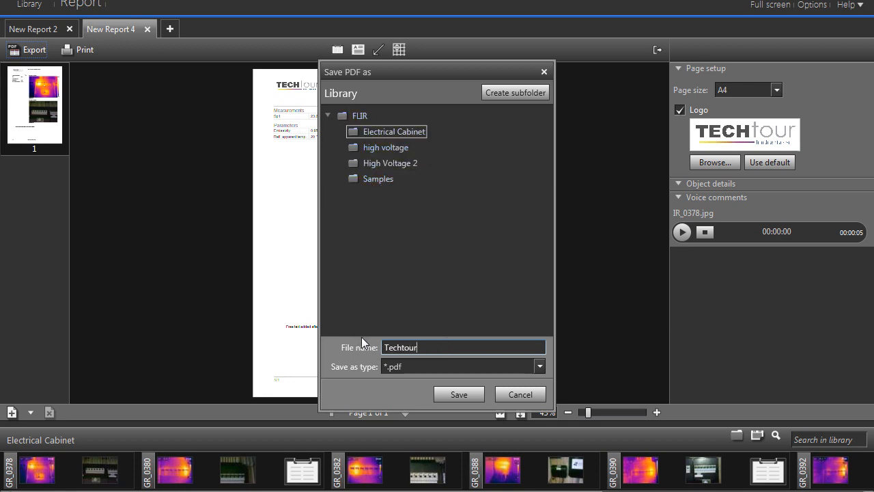
left_click(458, 394)
type("f")
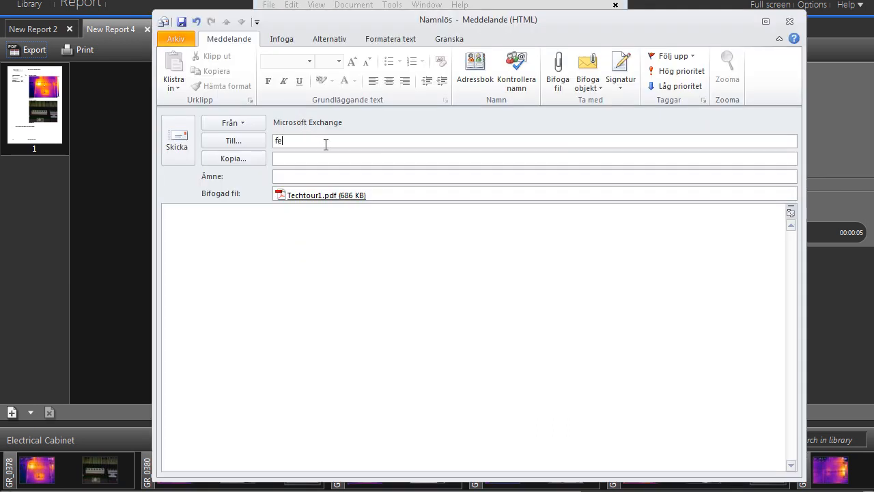
Type the recipient address ending in 'edback' in the To field.
type("edback")
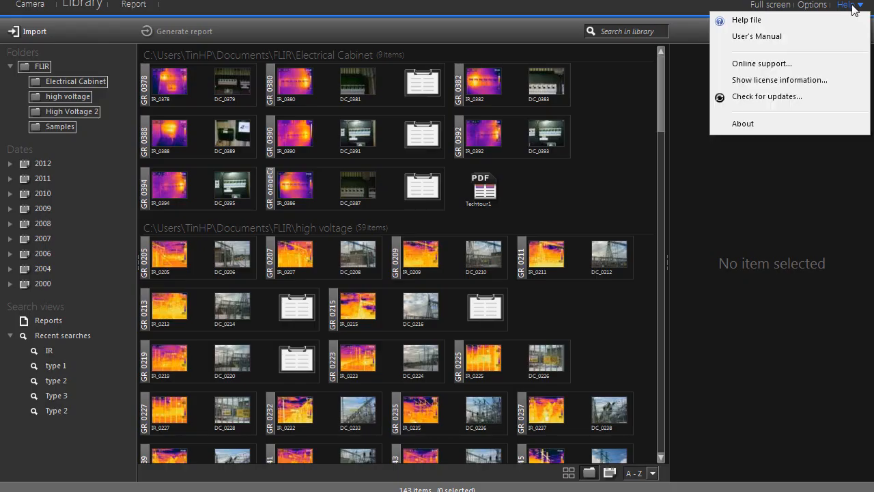
Update the FLIR E60 camera firmware to 1.43.23 and dismiss the update dialogs.
left_click(767, 96)
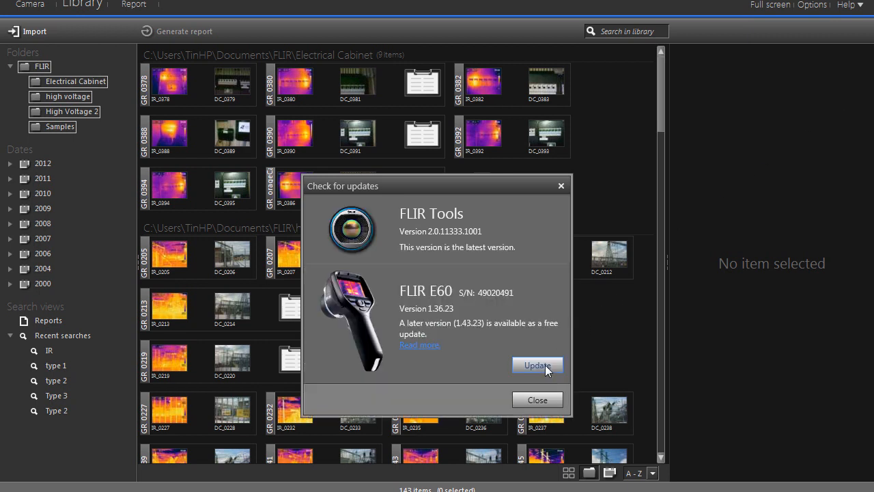
left_click(537, 364)
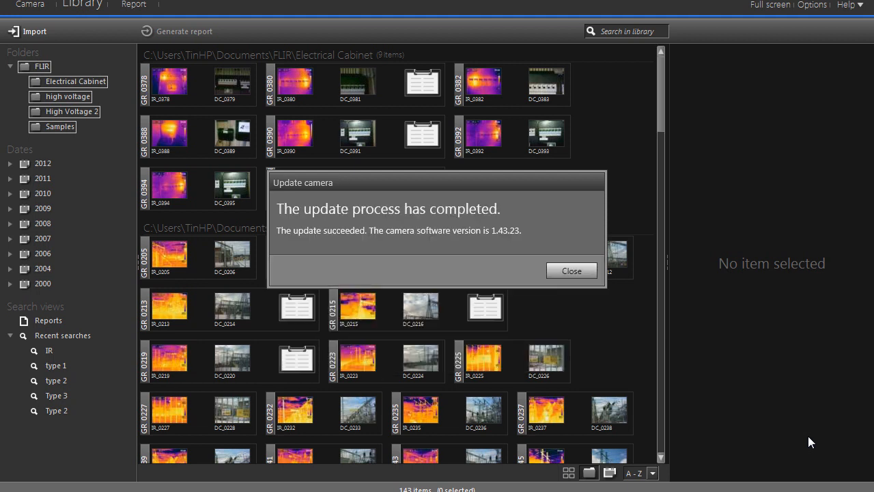
left_click(571, 271)
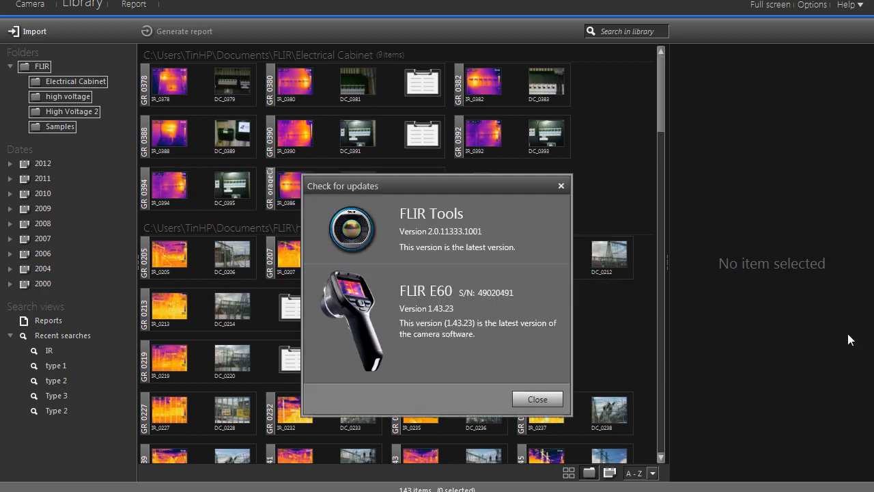
left_click(30, 4)
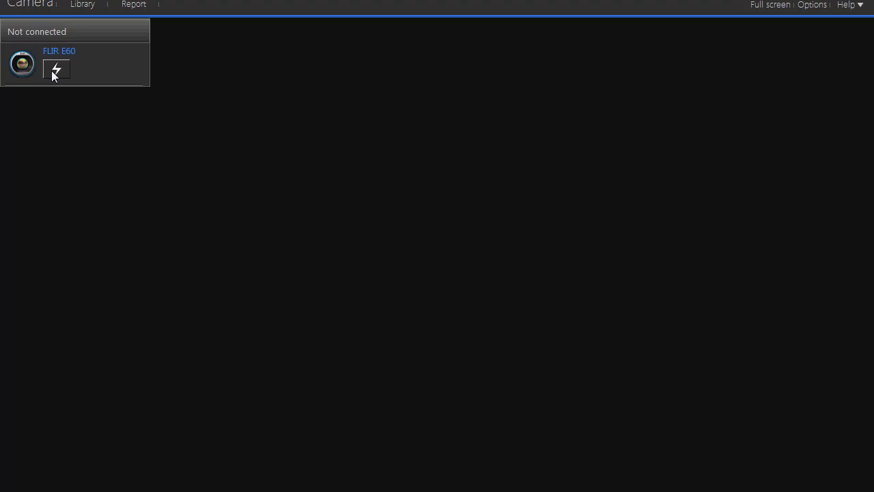
Connect the FLIR E60, try the Lava and Rainbow palettes, then return to Iron.
left_click(56, 69)
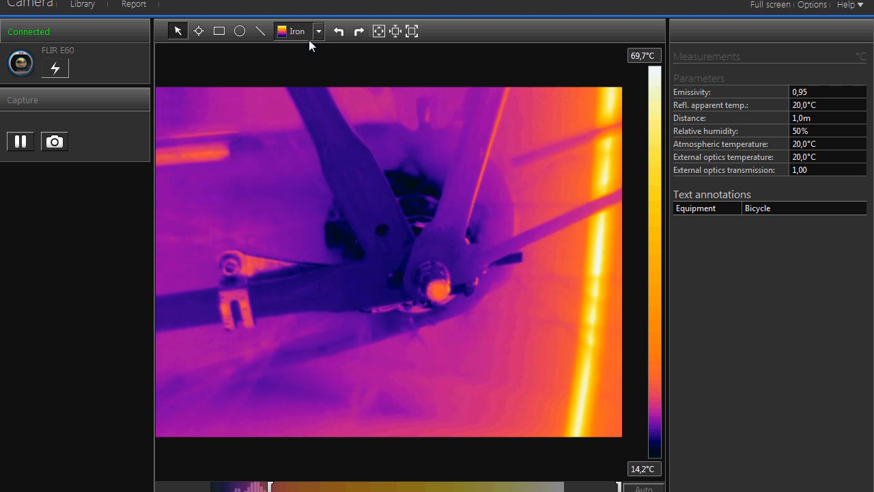
left_click(317, 32)
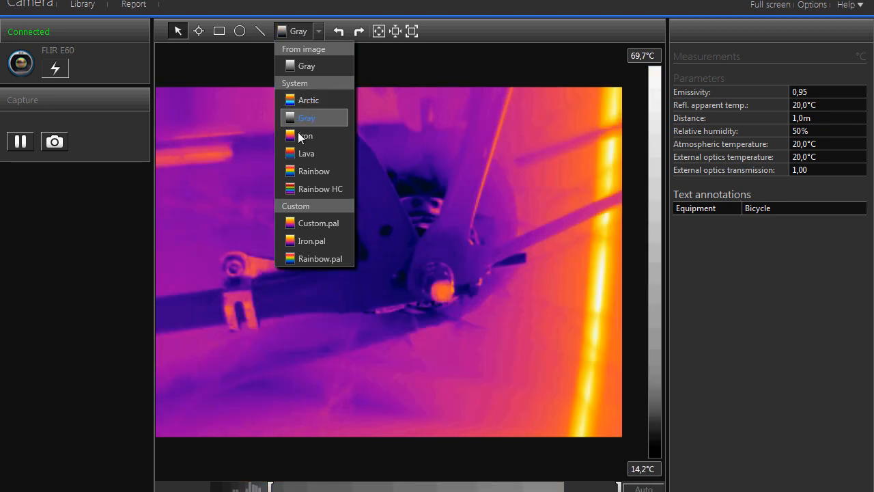
left_click(306, 153)
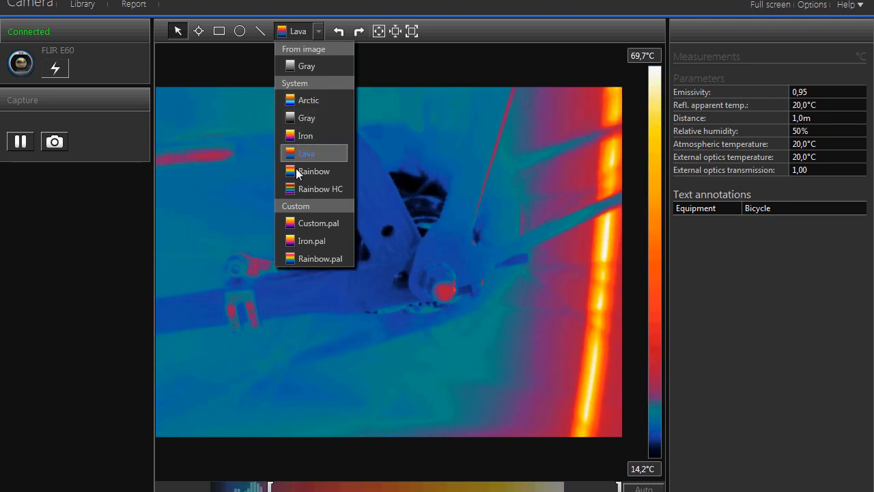
left_click(314, 171)
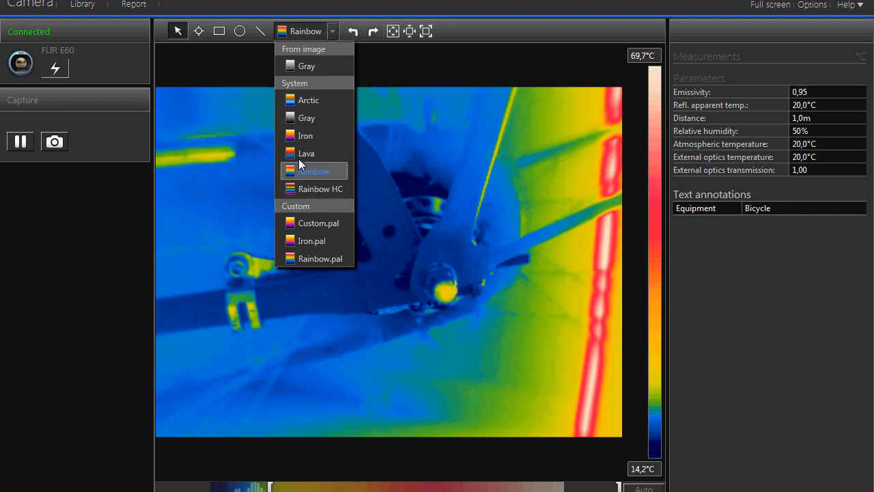
left_click(305, 135)
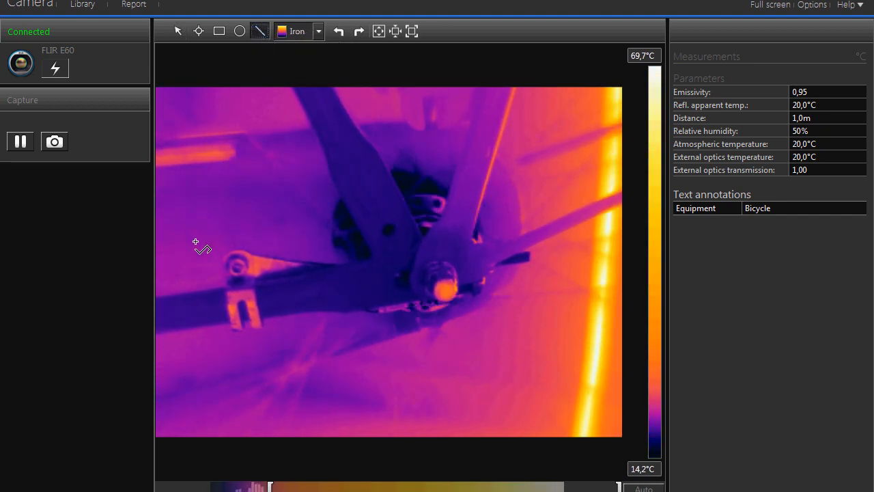
Draw line Li1 across the frame, plot its average temperature, then add ellipse and rectangle areas.
left_click_drag(180, 251, 562, 252)
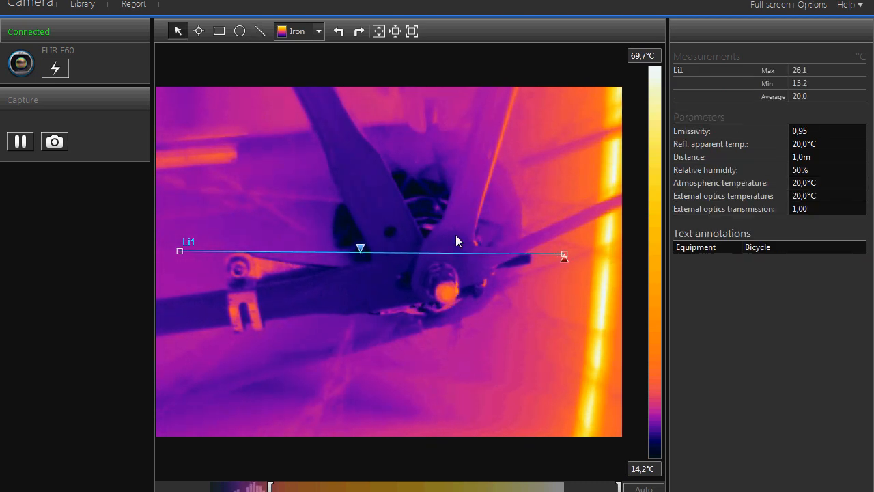
right_click(458, 241)
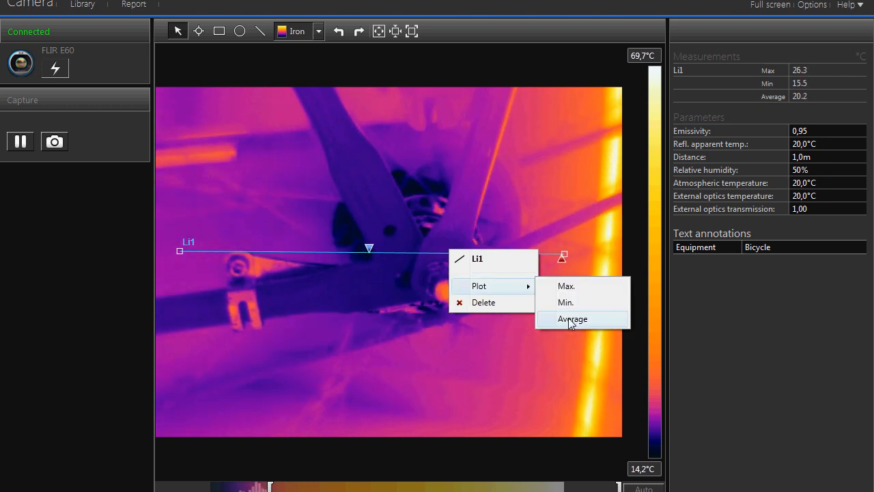
left_click(572, 319)
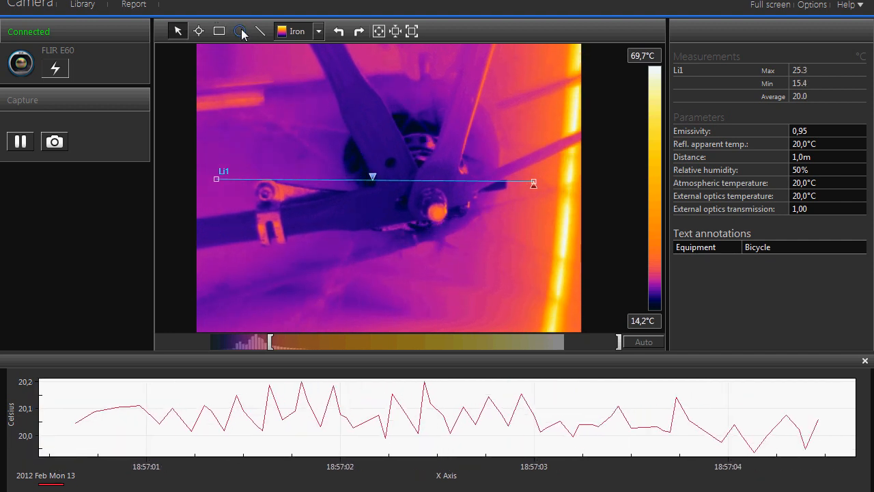
left_click(239, 30)
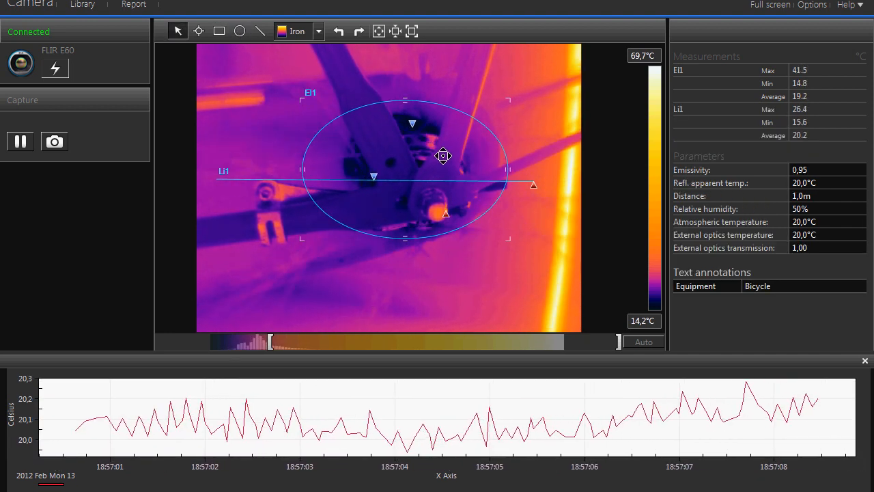
left_click(218, 31)
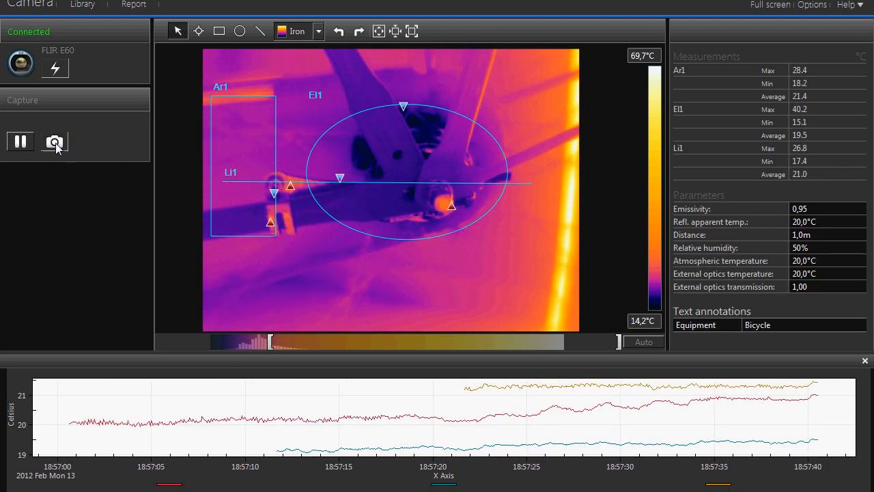
Capture the live frame, save it as 'bicycle', and view it in the library.
left_click(55, 141)
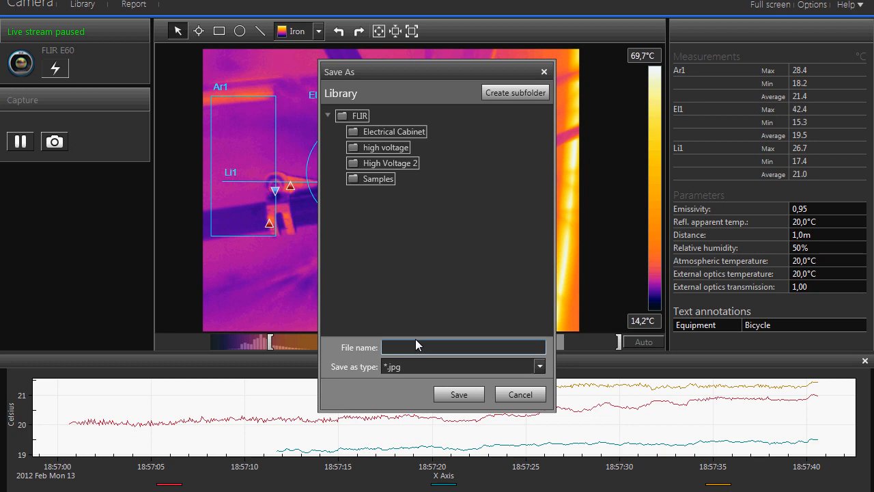
type("bicy")
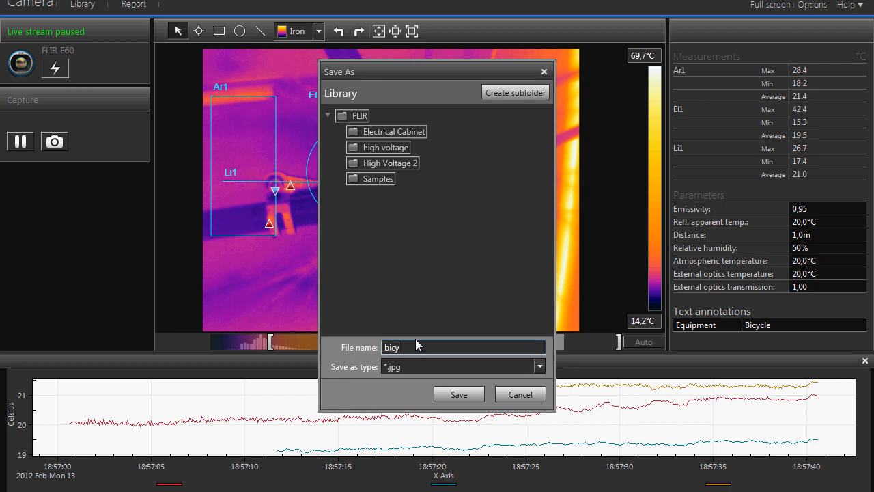
type("cle")
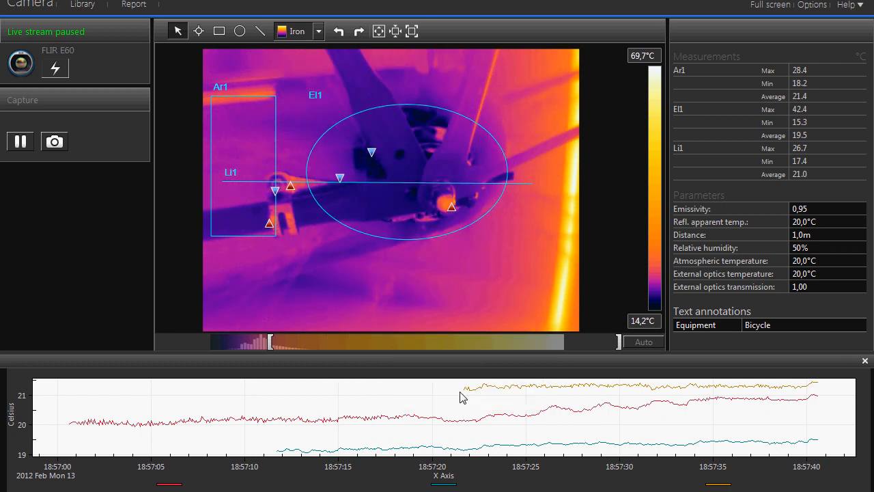
left_click(82, 5)
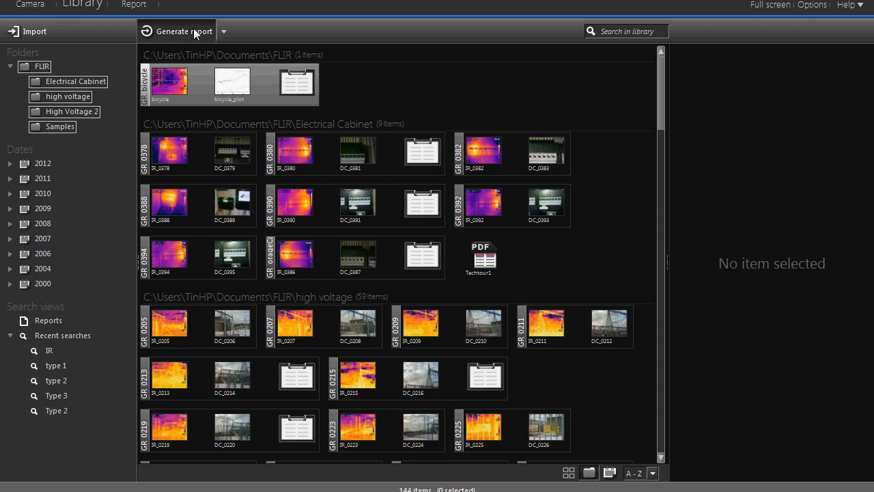
Generate the bicycle image report, scroll through it, then open the program options.
left_click(181, 32)
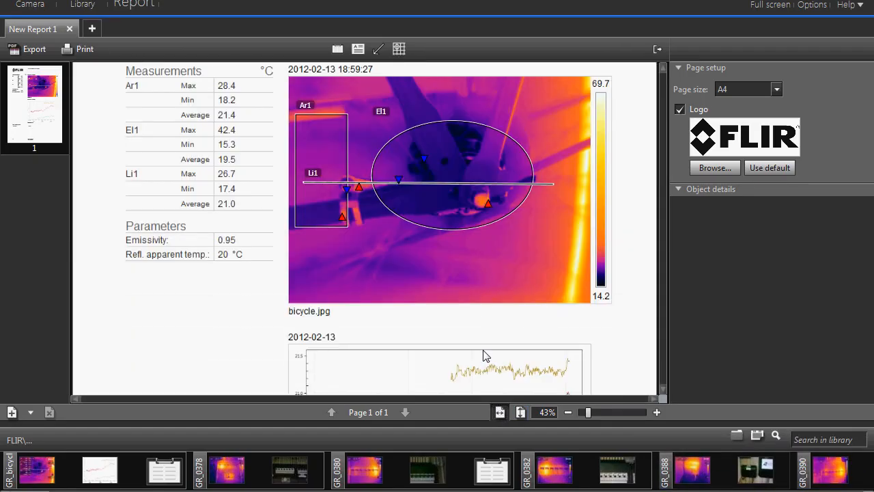
scroll("down", 3)
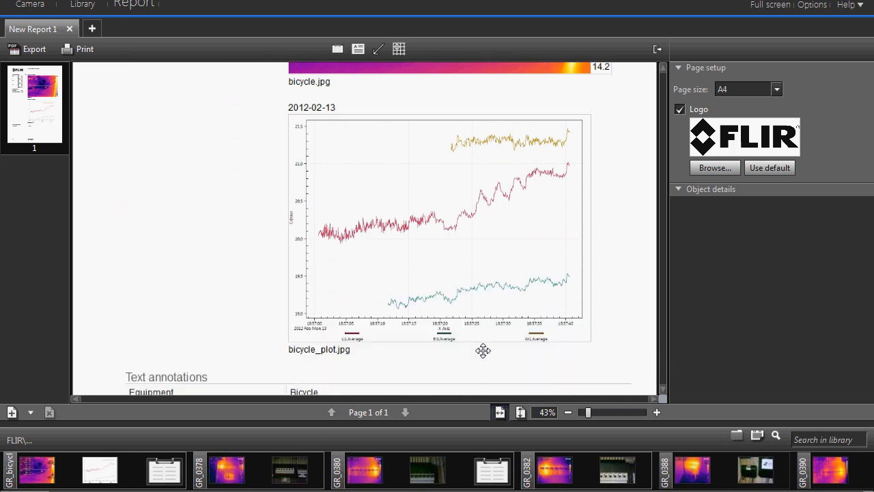
scroll("down", 3)
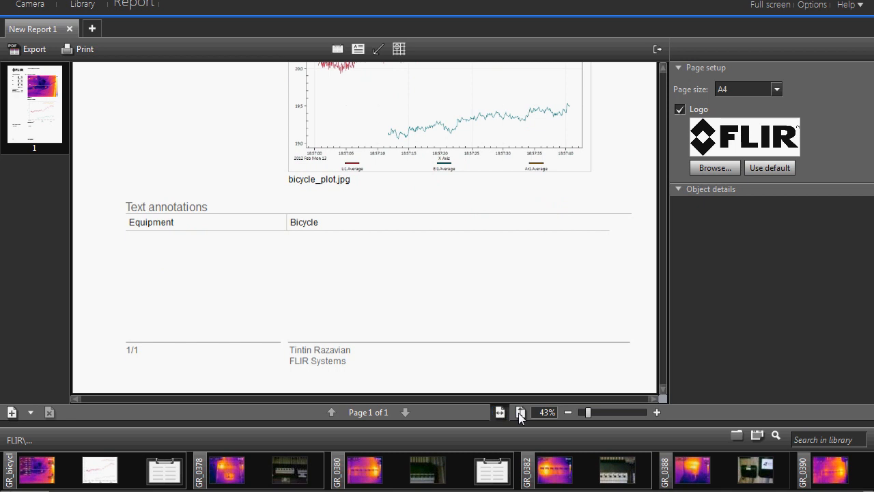
left_click(82, 5)
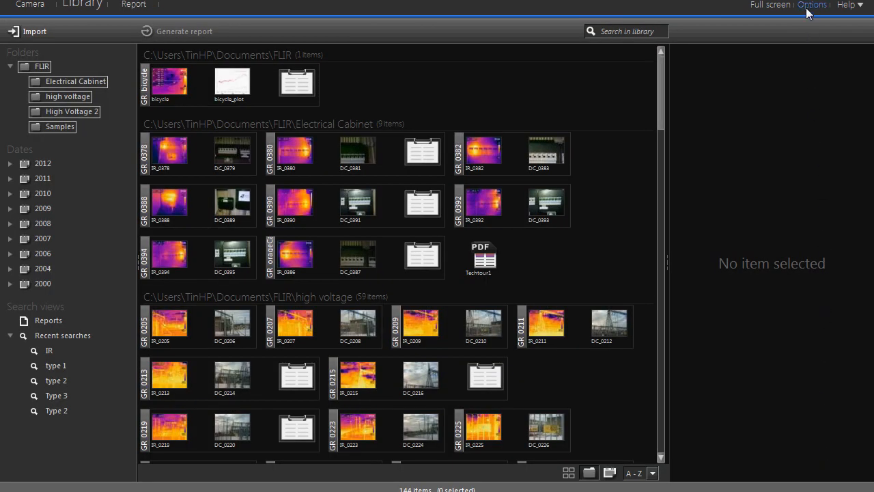
left_click(812, 4)
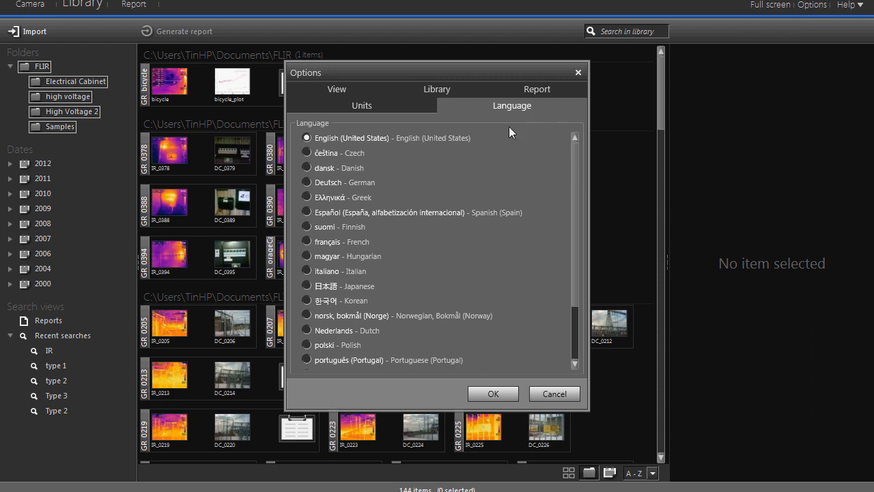